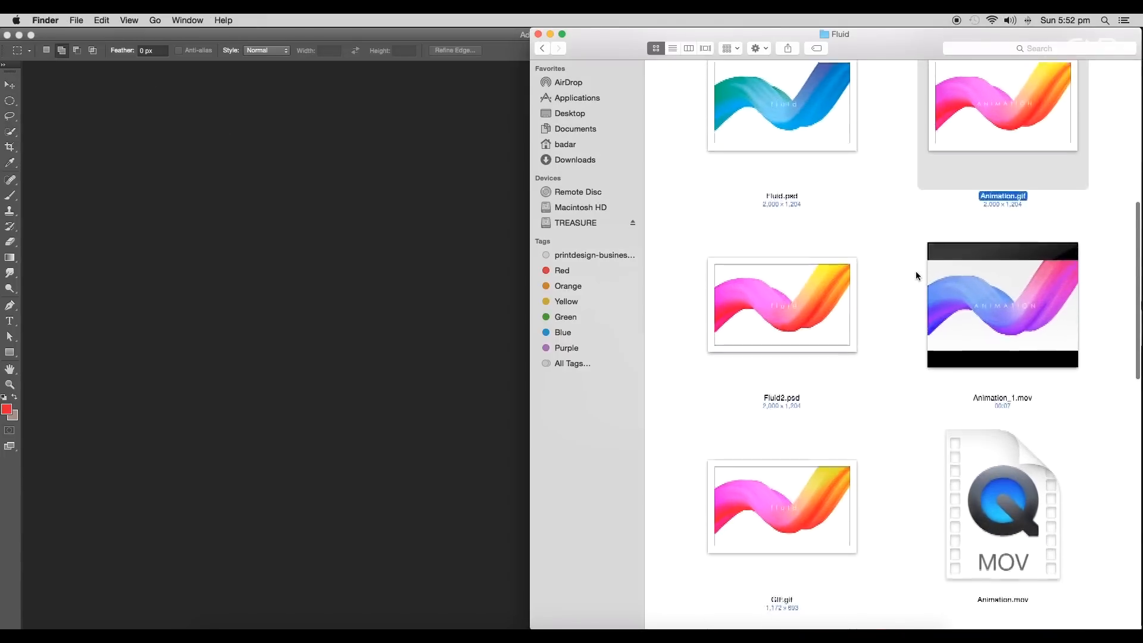
Scroll the Fluid folder to find Fluidanimation1.jpg for opening in Photoshop.
scroll("down", 3)
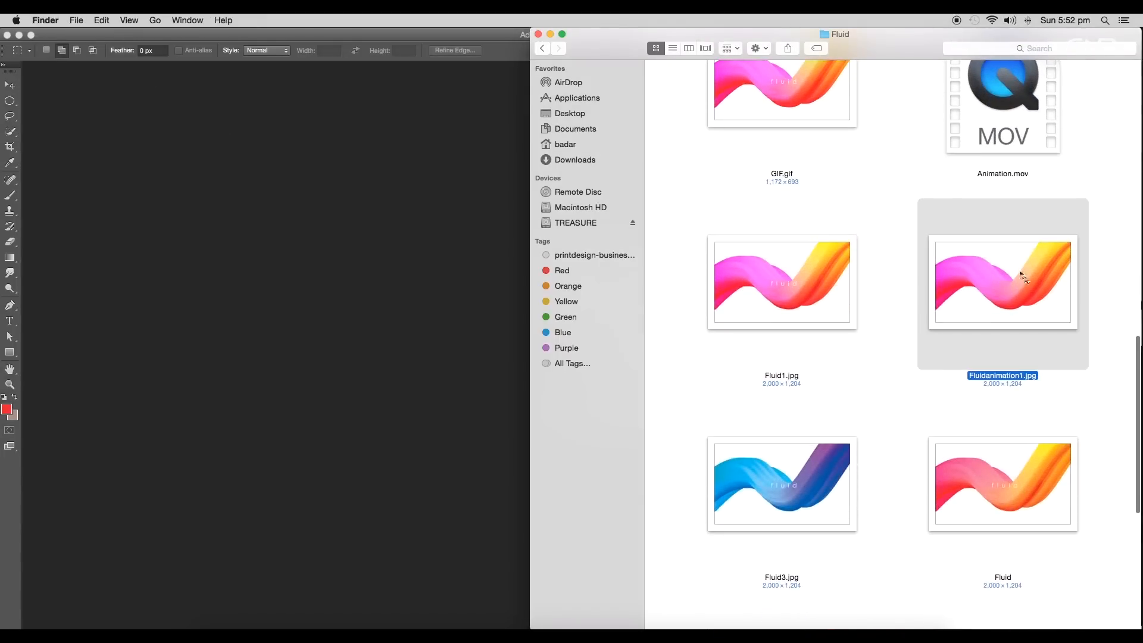
scroll("down", 3)
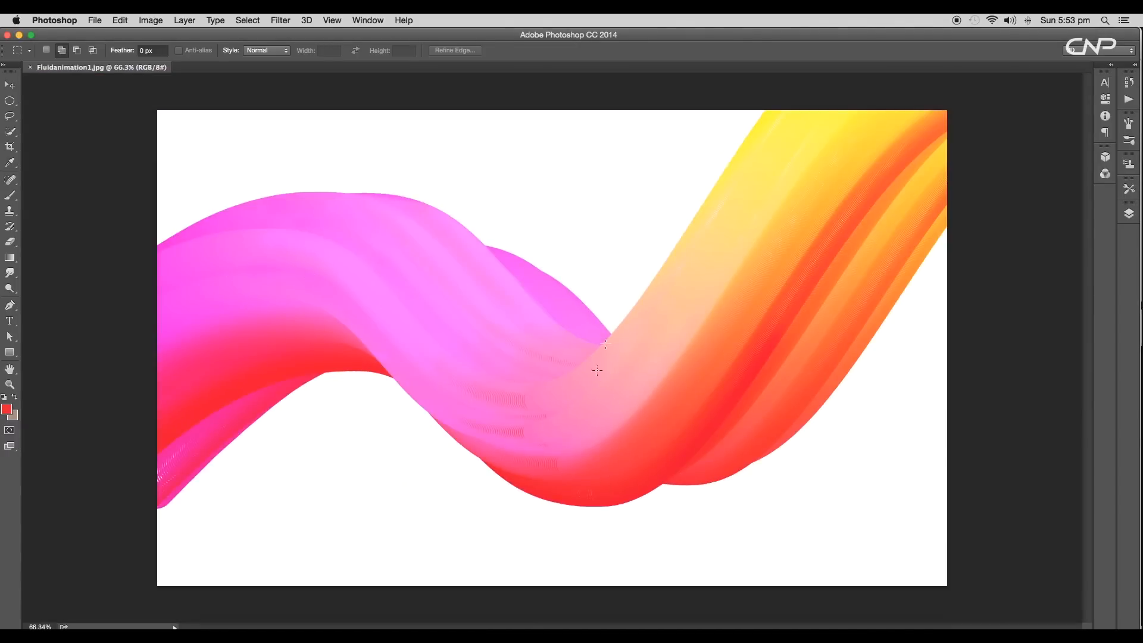
mouse_move(336, 284)
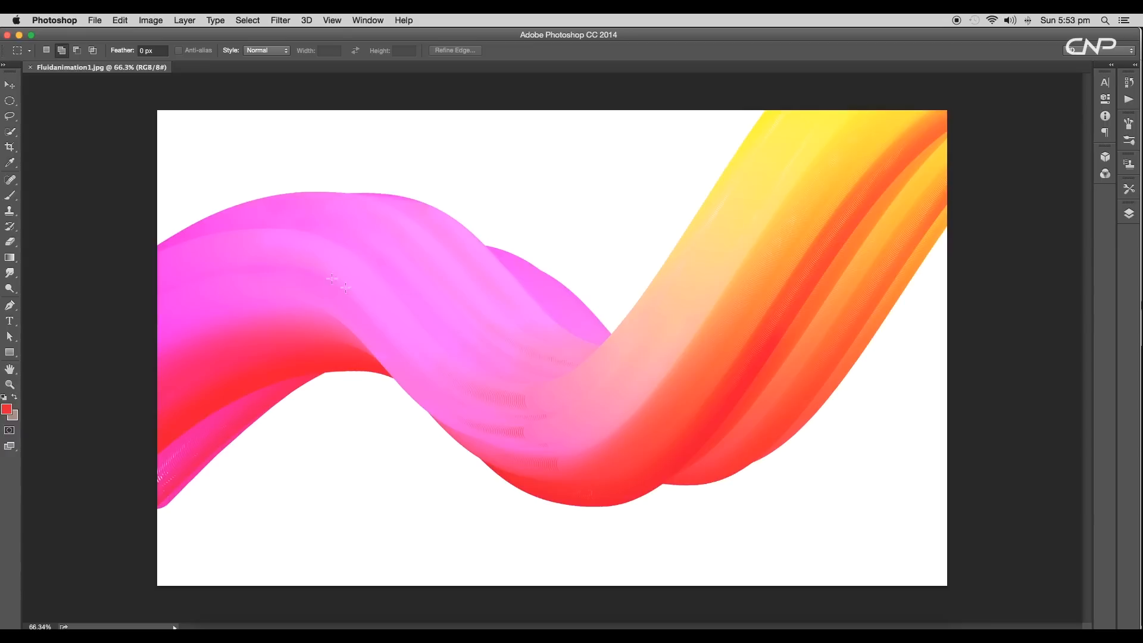
mouse_move(823, 198)
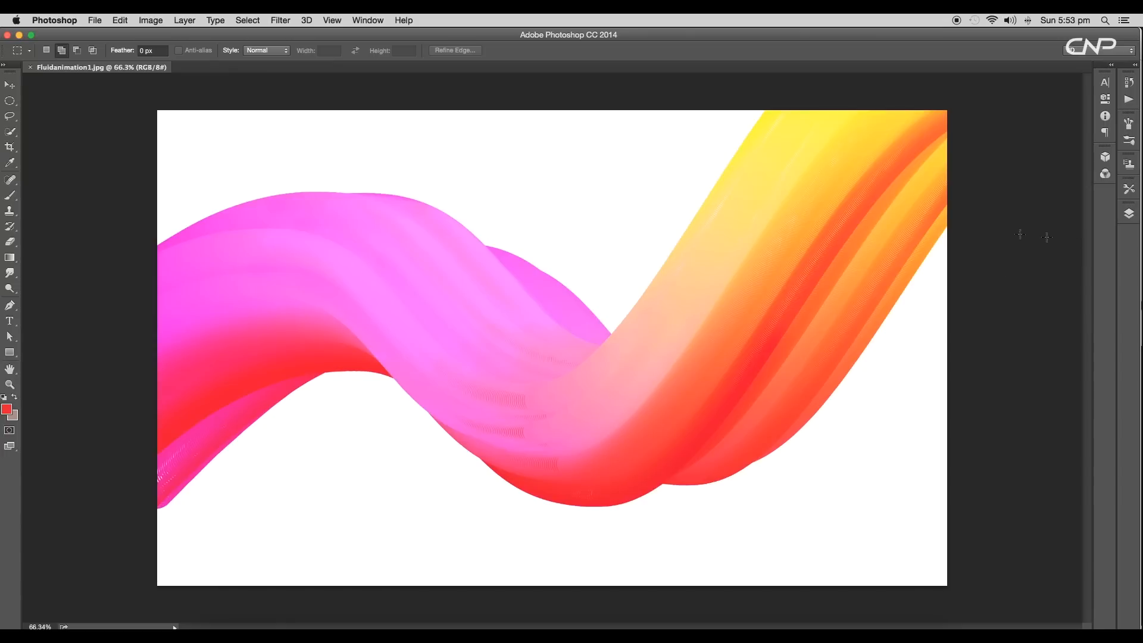
Unlock the ribbon as Layer 0 and create a frame animation from it in the Timeline.
left_click(1127, 213)
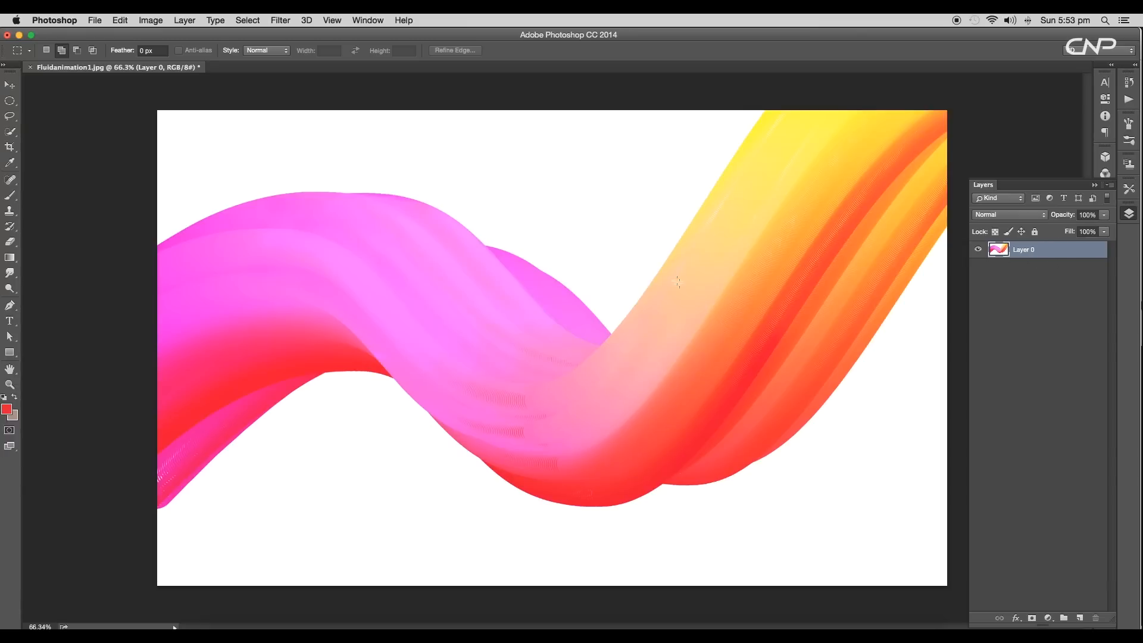
mouse_move(181, 584)
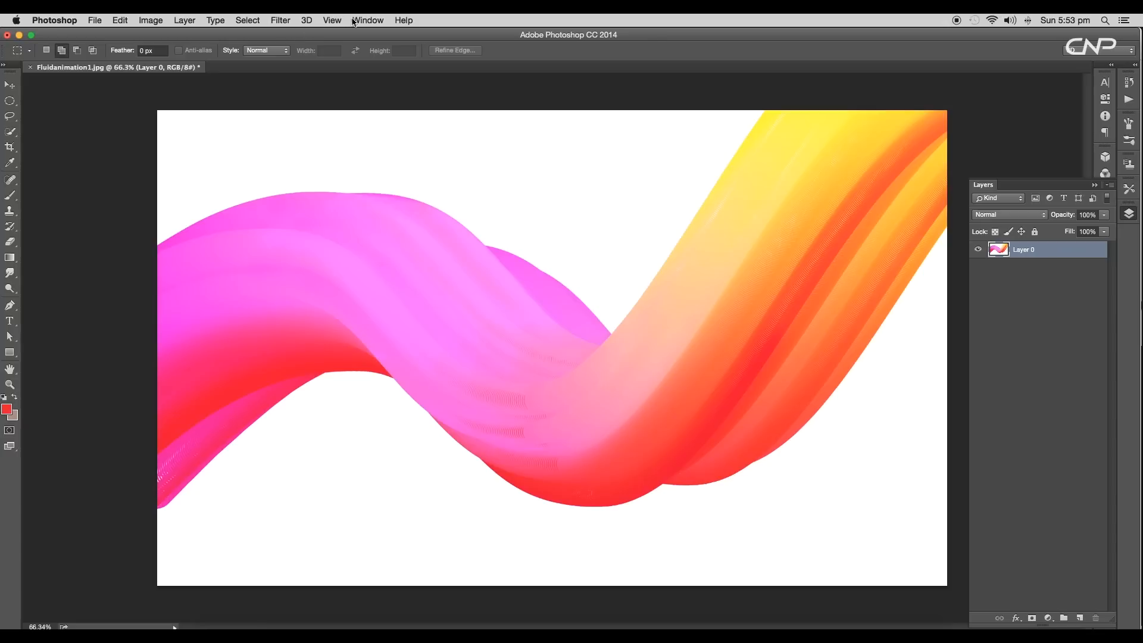
left_click(368, 20)
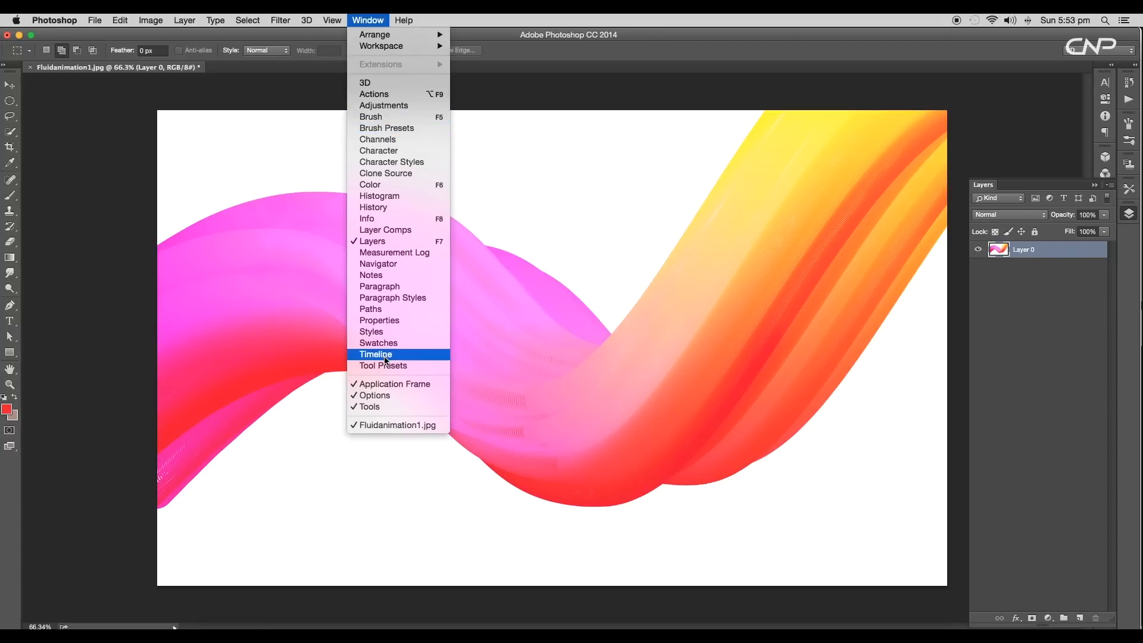
left_click(375, 355)
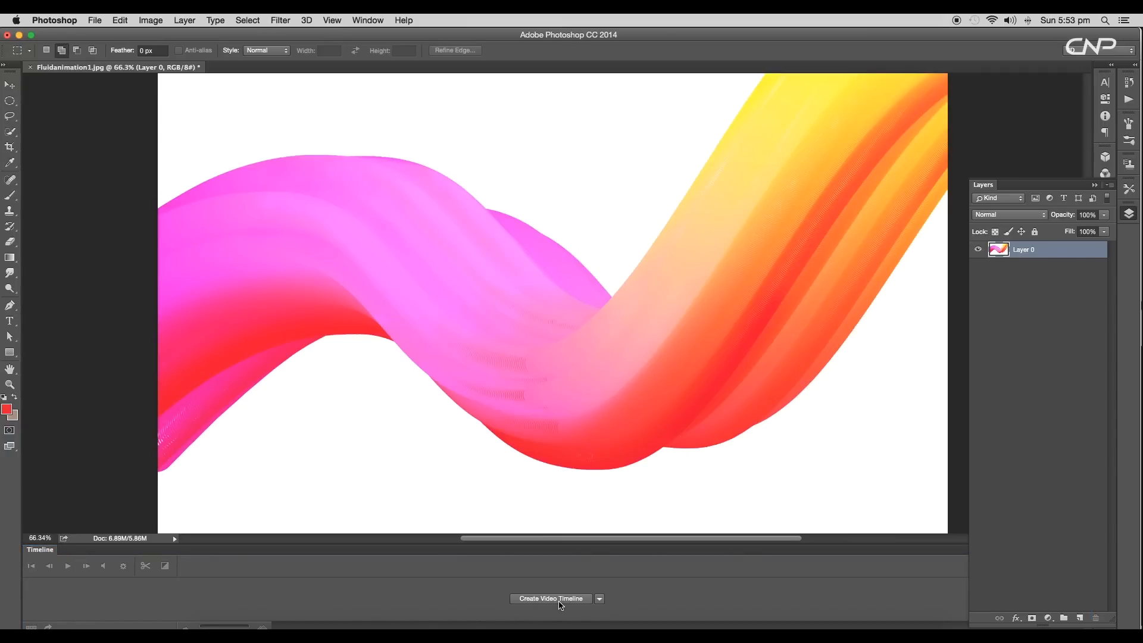
left_click(551, 599)
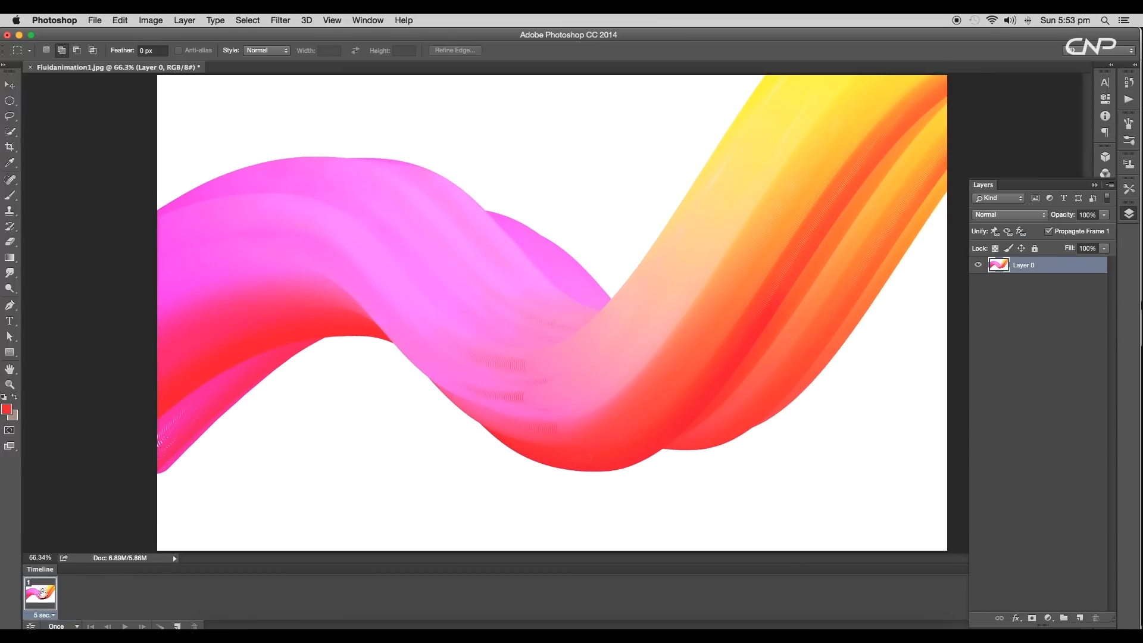
mouse_move(81, 614)
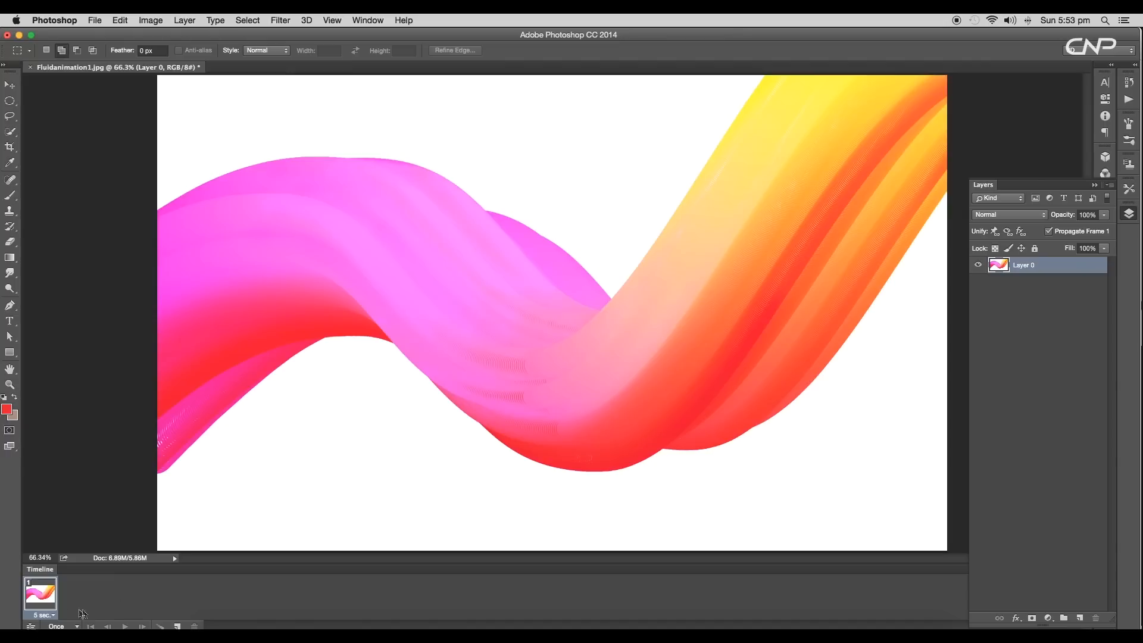
Create a new action named 'Color animation' in Default Actions and start recording it.
left_click(368, 20)
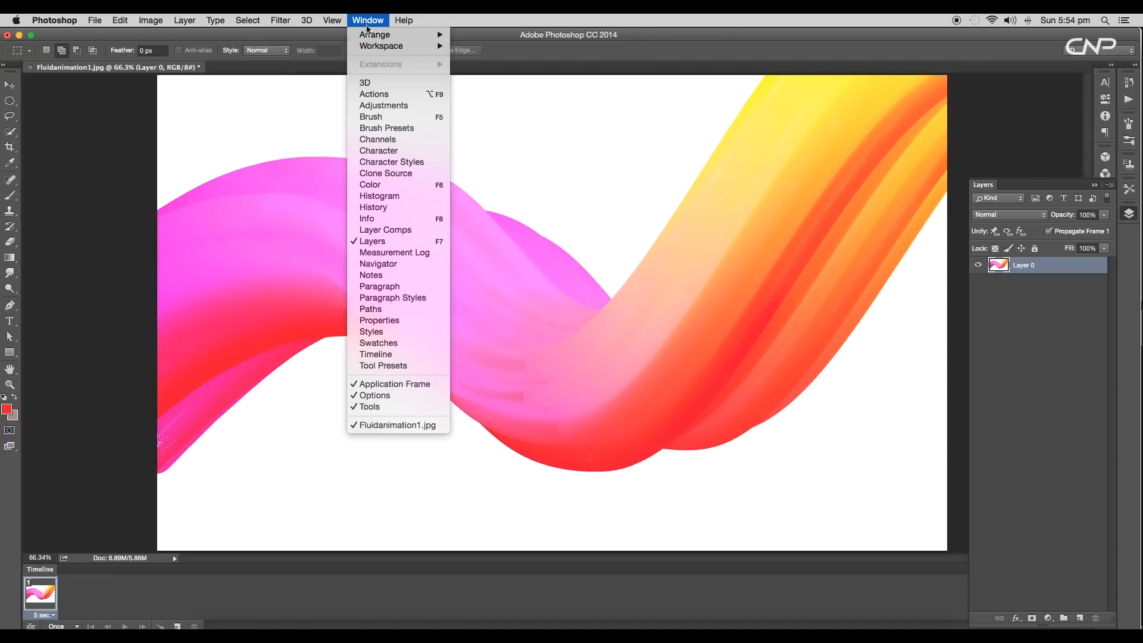
mouse_move(375, 35)
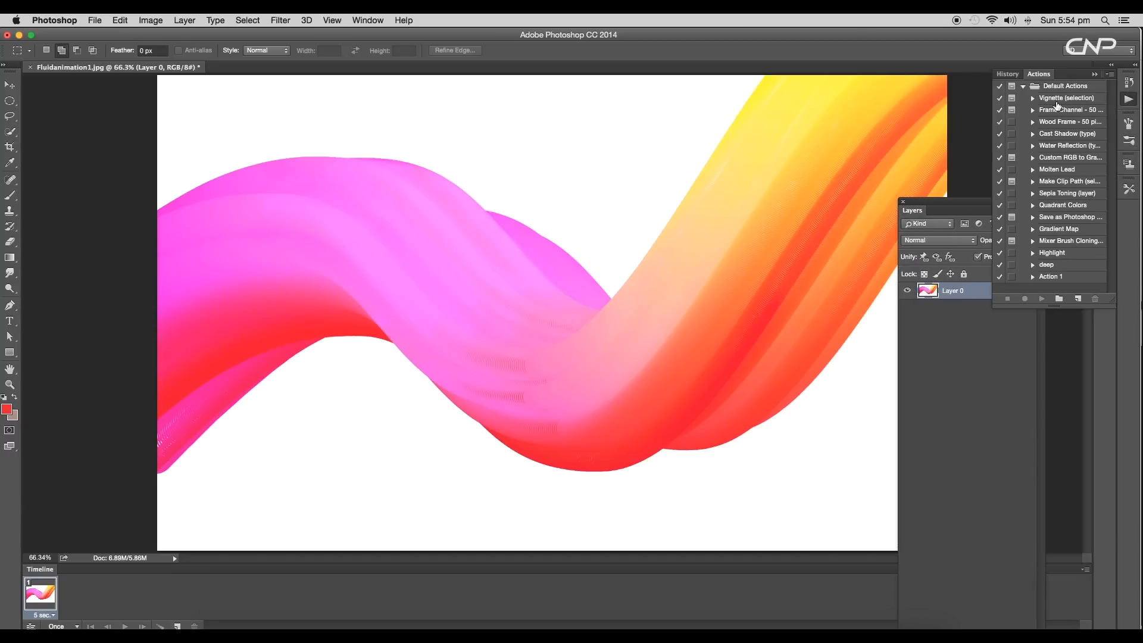
mouse_move(1058, 268)
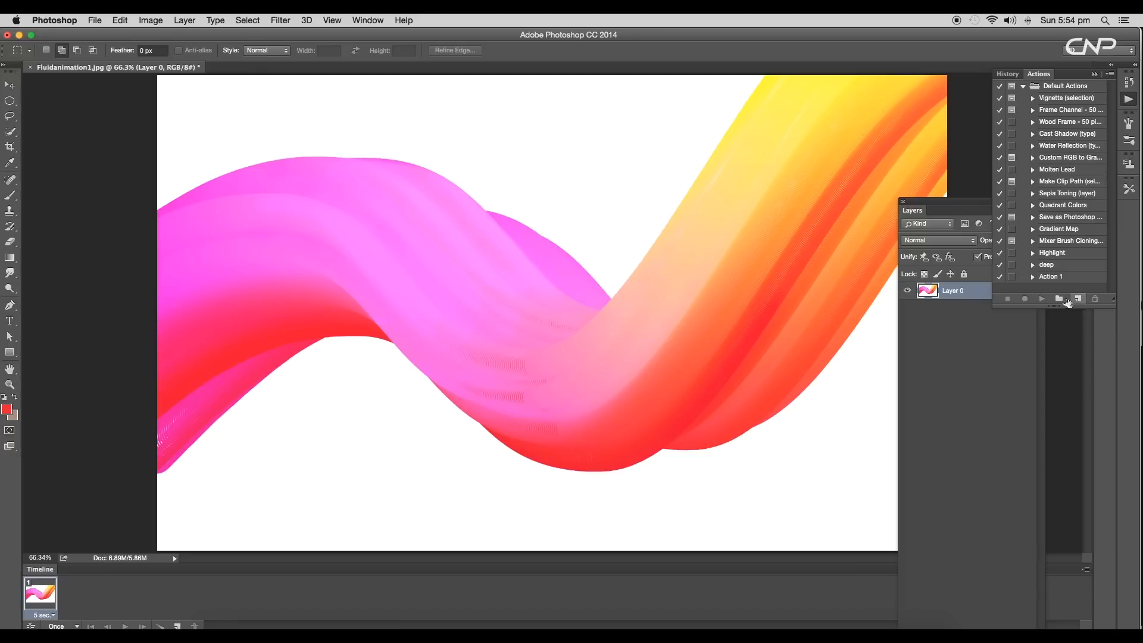
left_click(1078, 299)
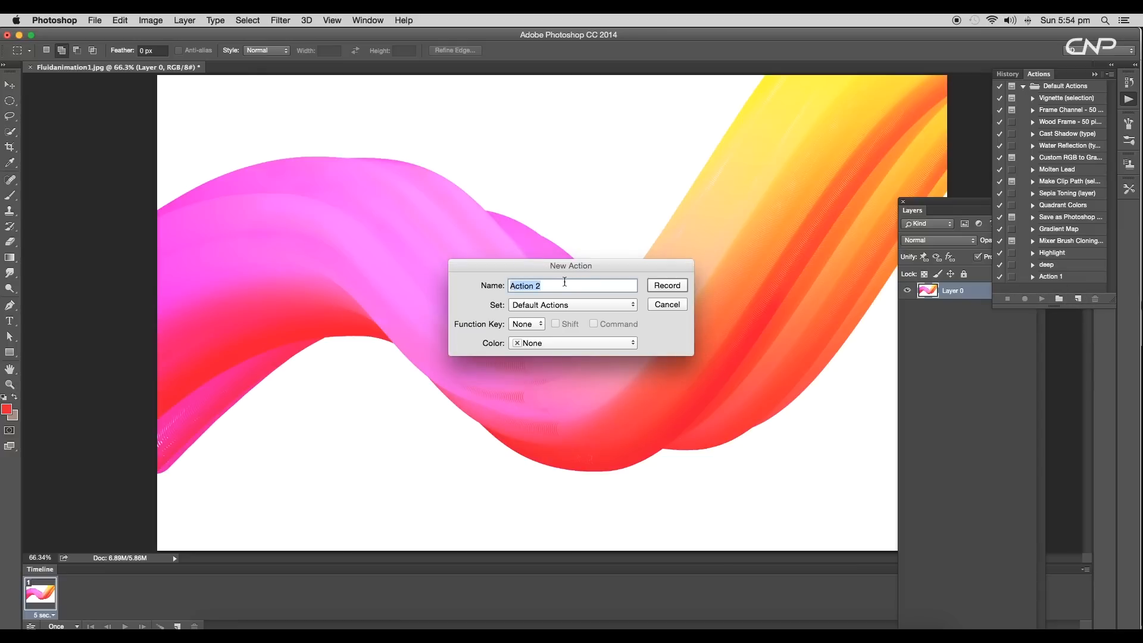
type("Color")
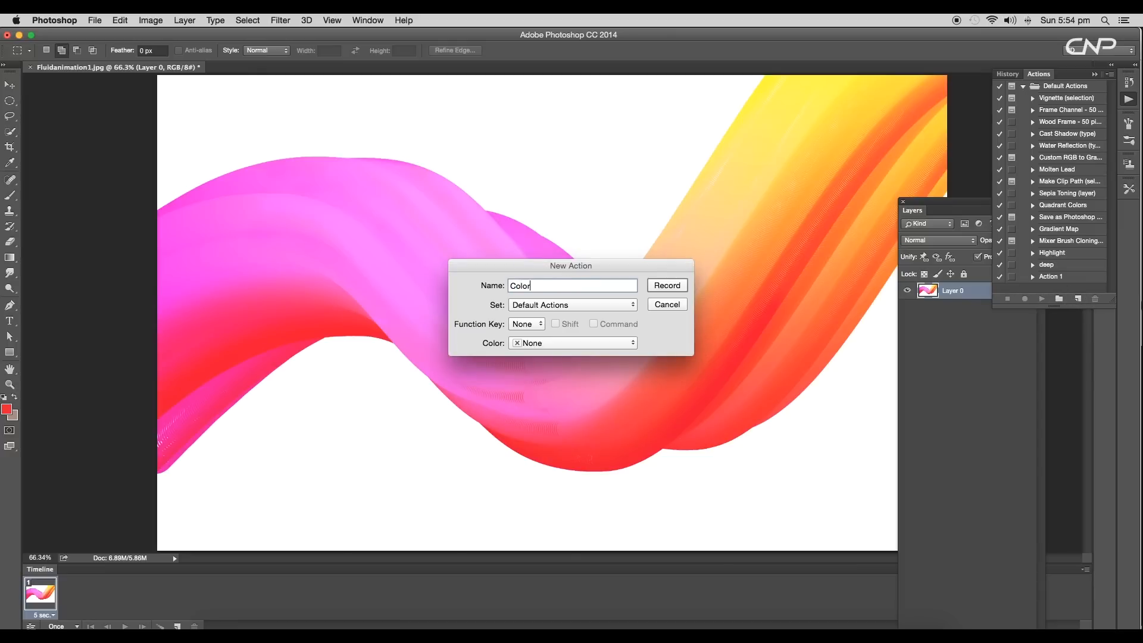
type("animat")
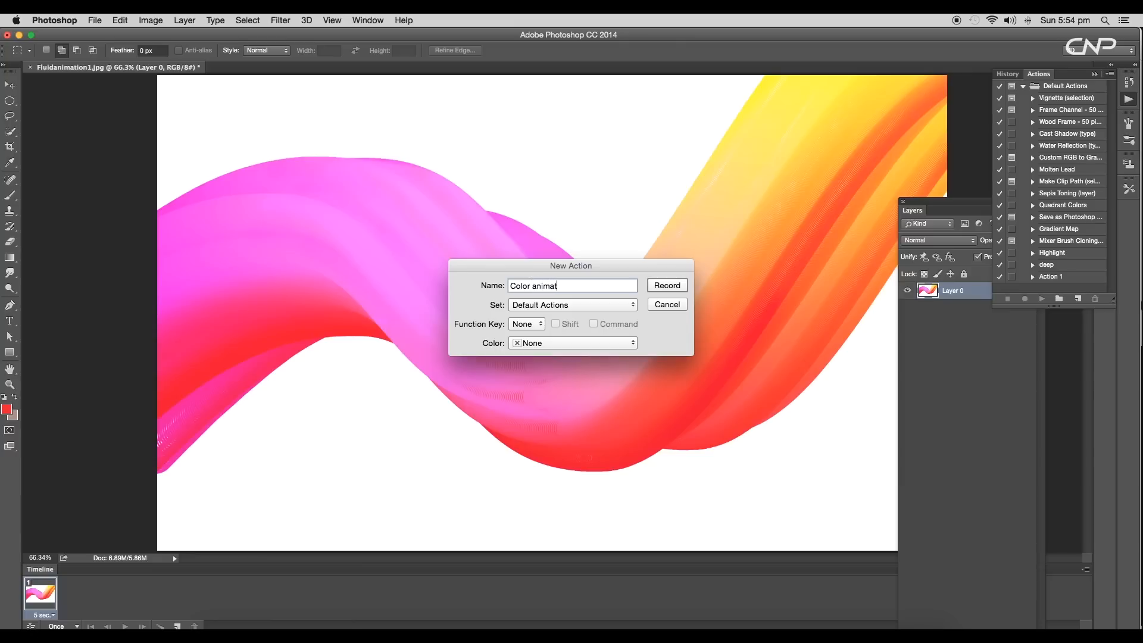
type("ion")
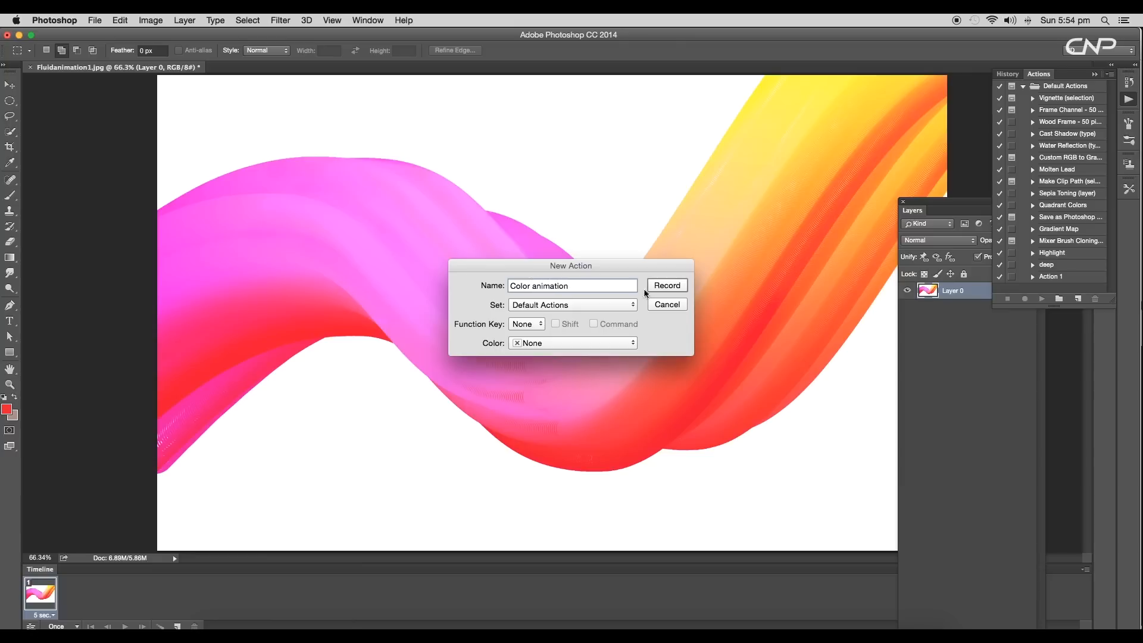
left_click(666, 284)
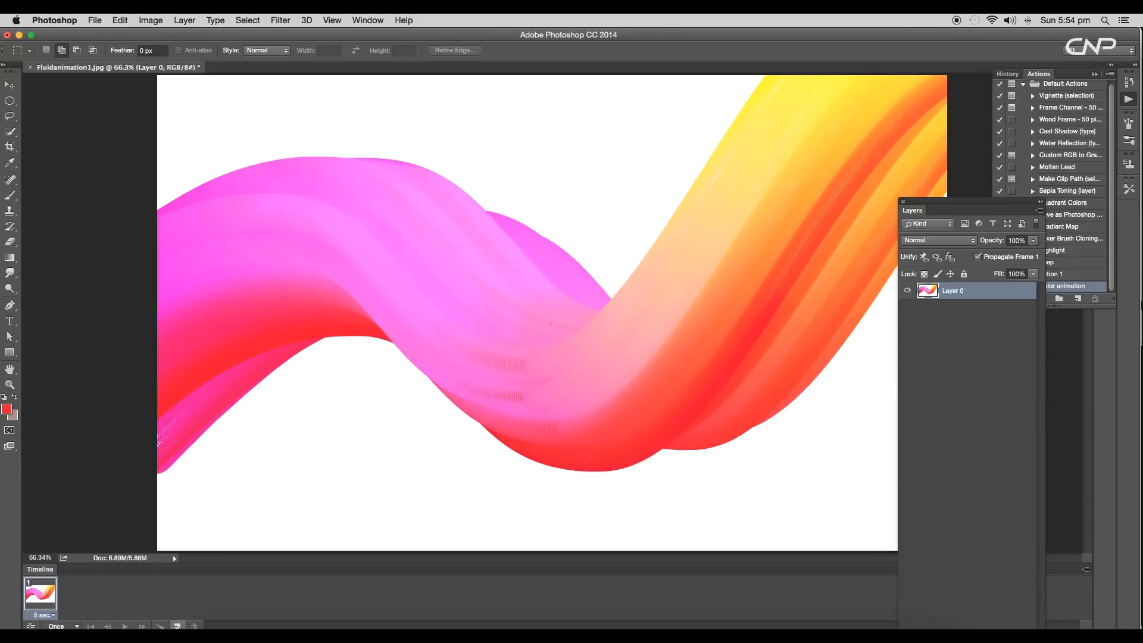
Duplicate the frame and shift its layer's hue by +45 via Hue/Saturation.
left_click(176, 625)
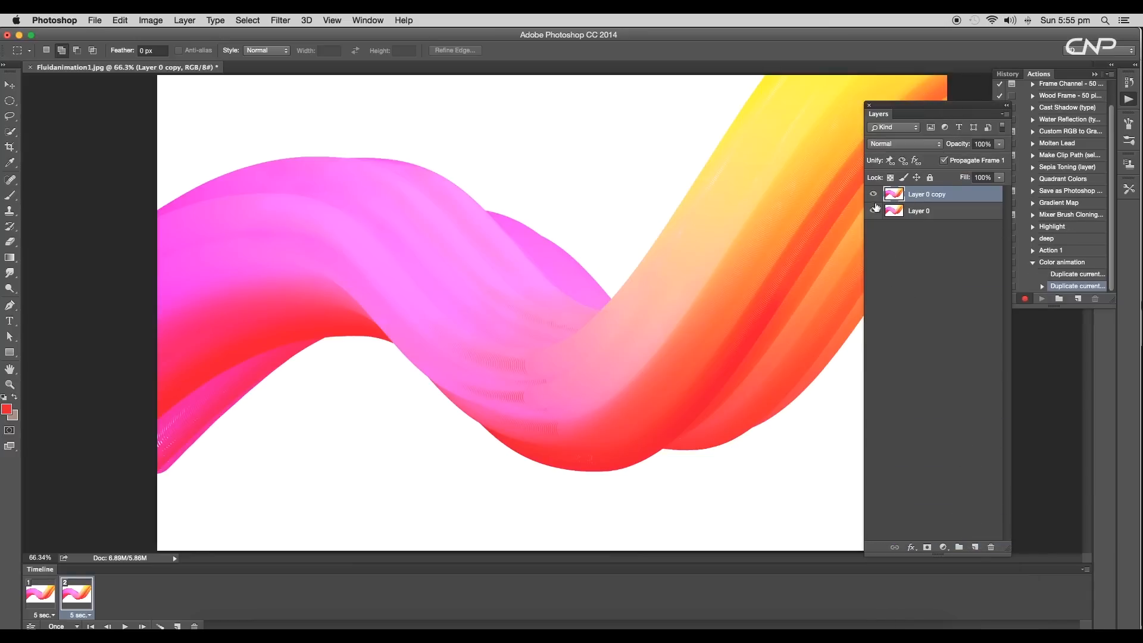
left_click(873, 211)
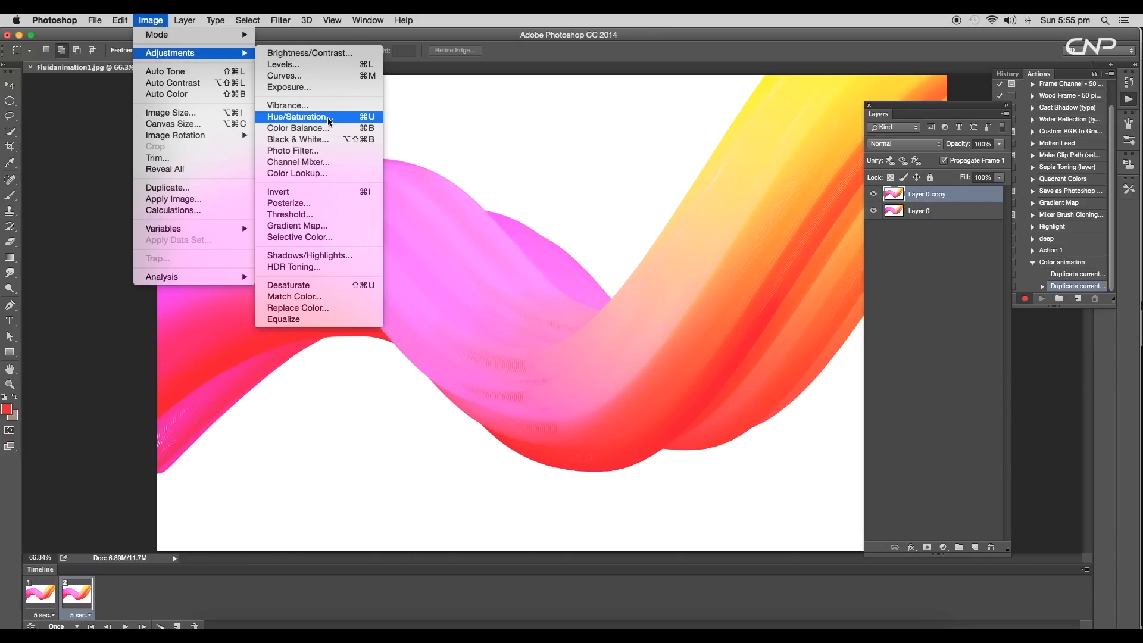
left_click(297, 117)
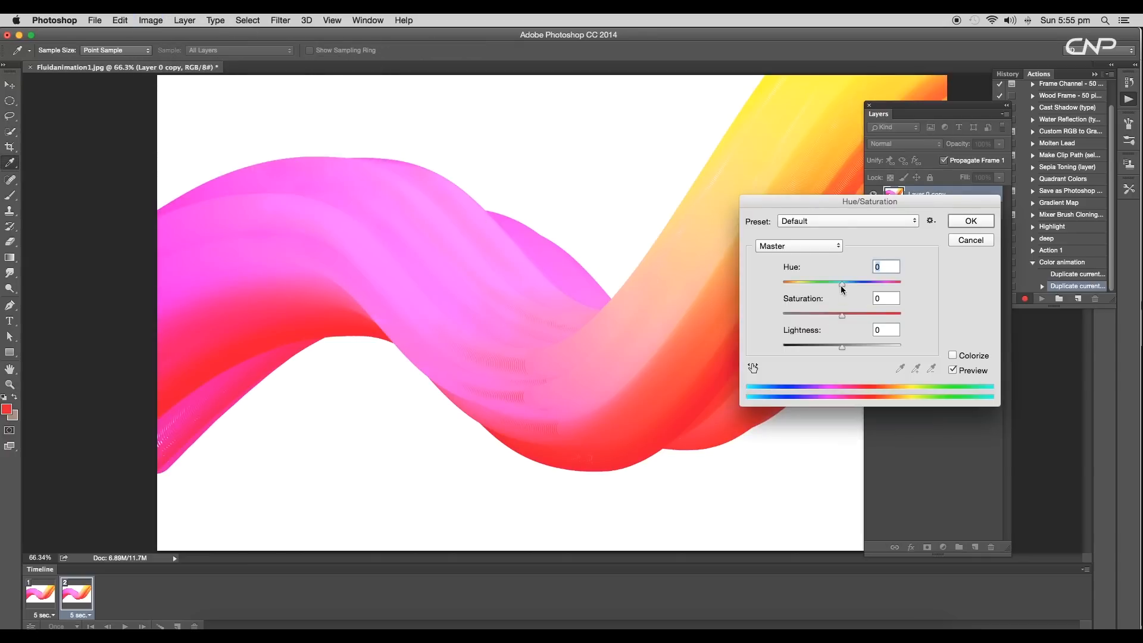
left_click_drag(842, 284, 862, 283)
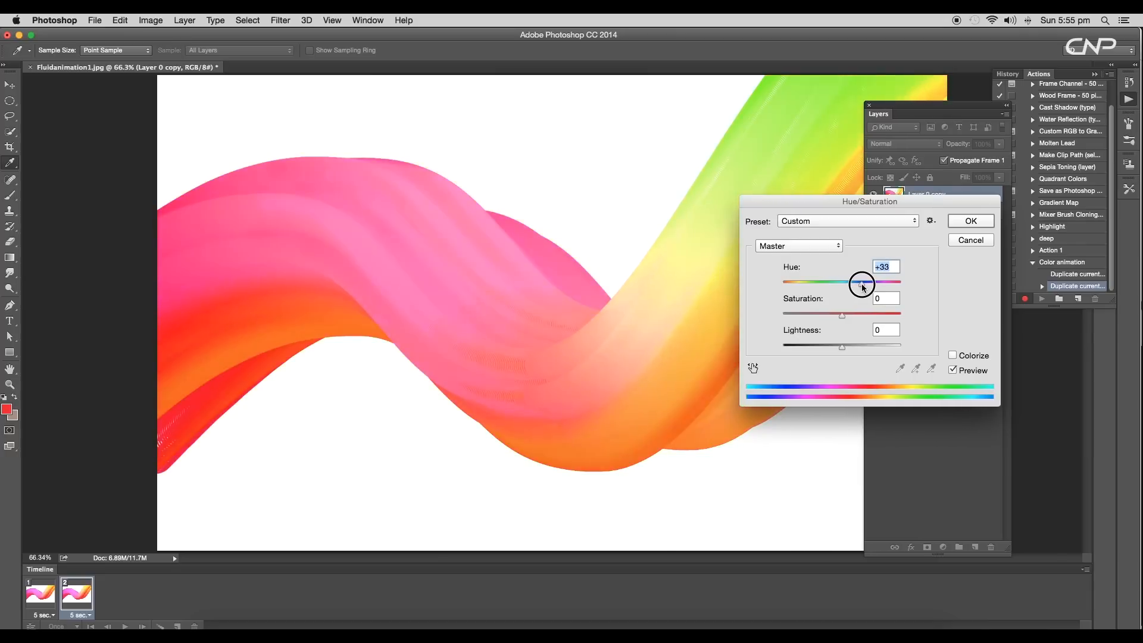
left_click_drag(862, 284, 868, 284)
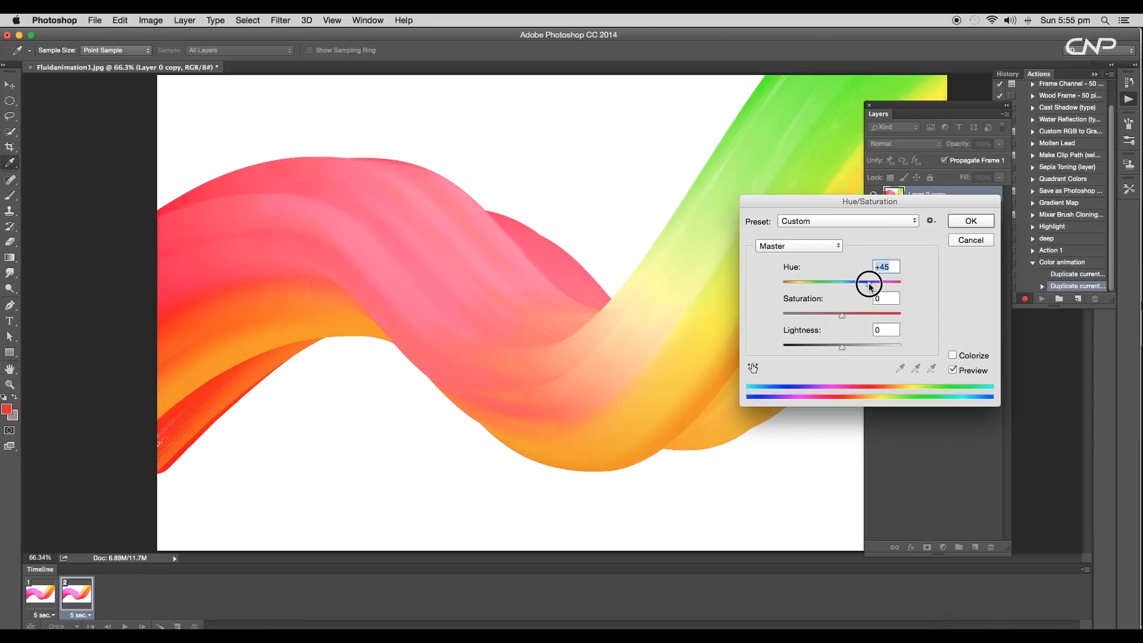
left_click(969, 221)
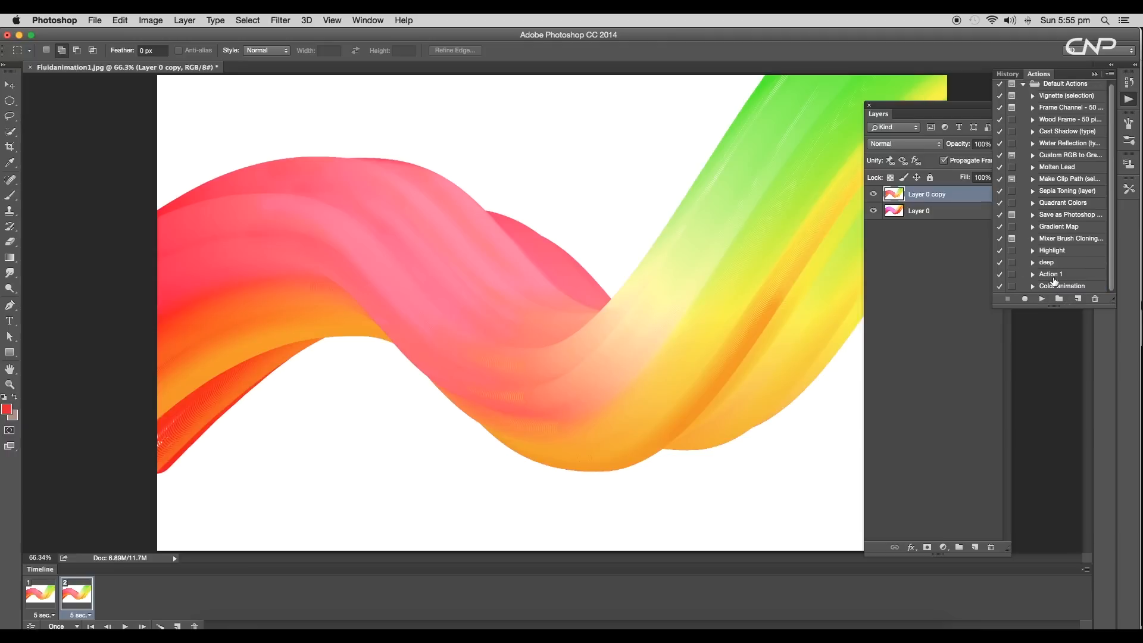
Replay the Color animation action repeatedly to grow the timeline to nine hue-shifted frames.
left_click(1062, 285)
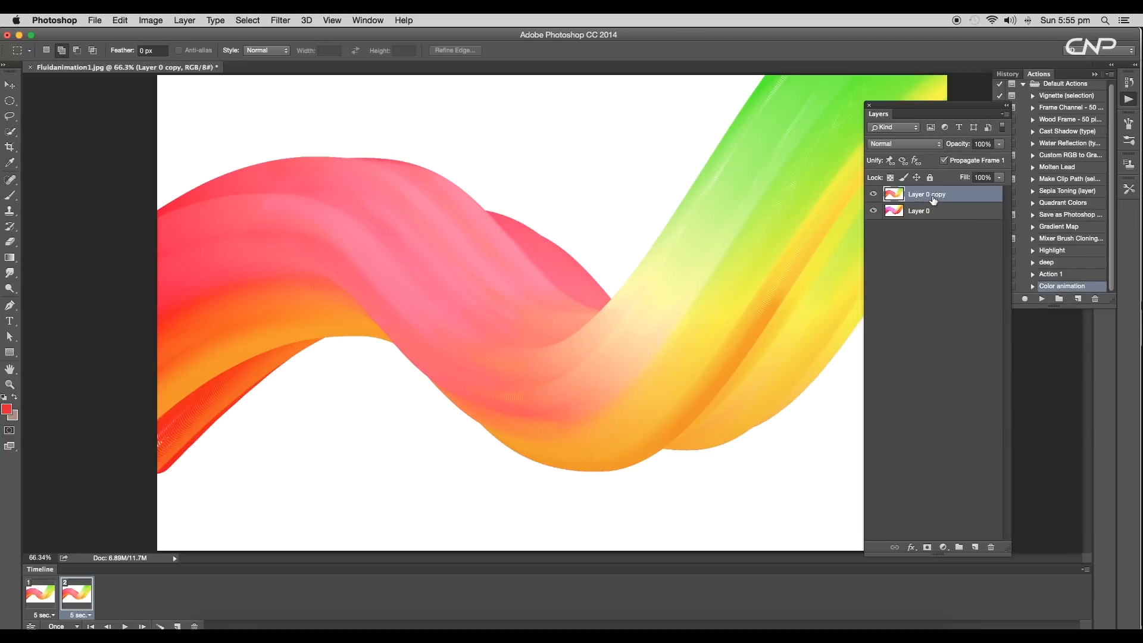
left_click(1040, 299)
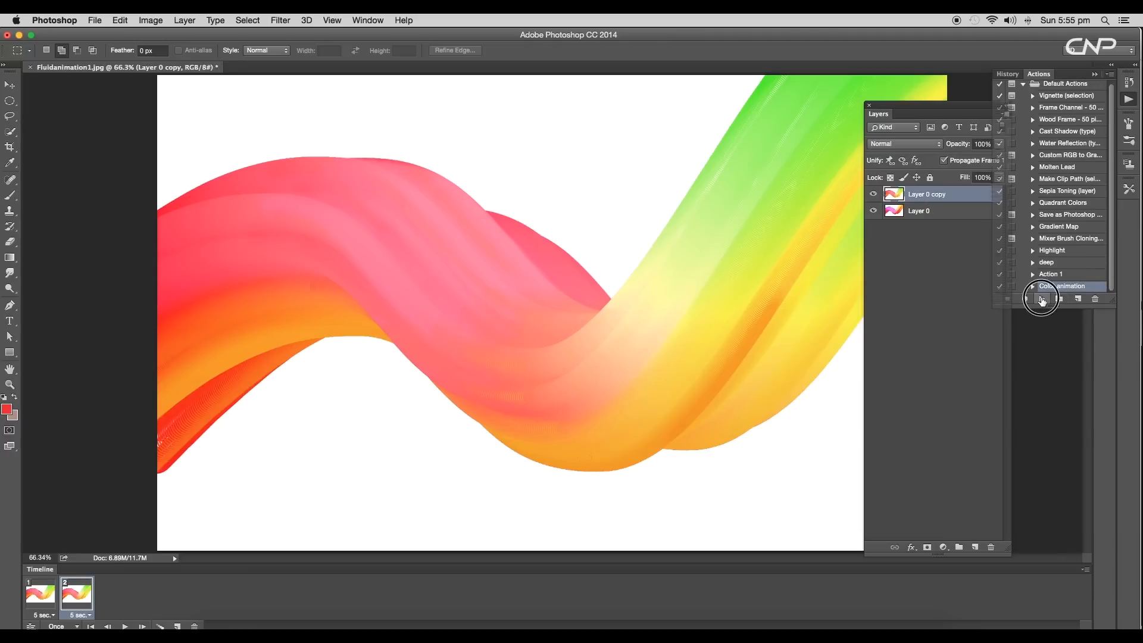
left_click(1041, 299)
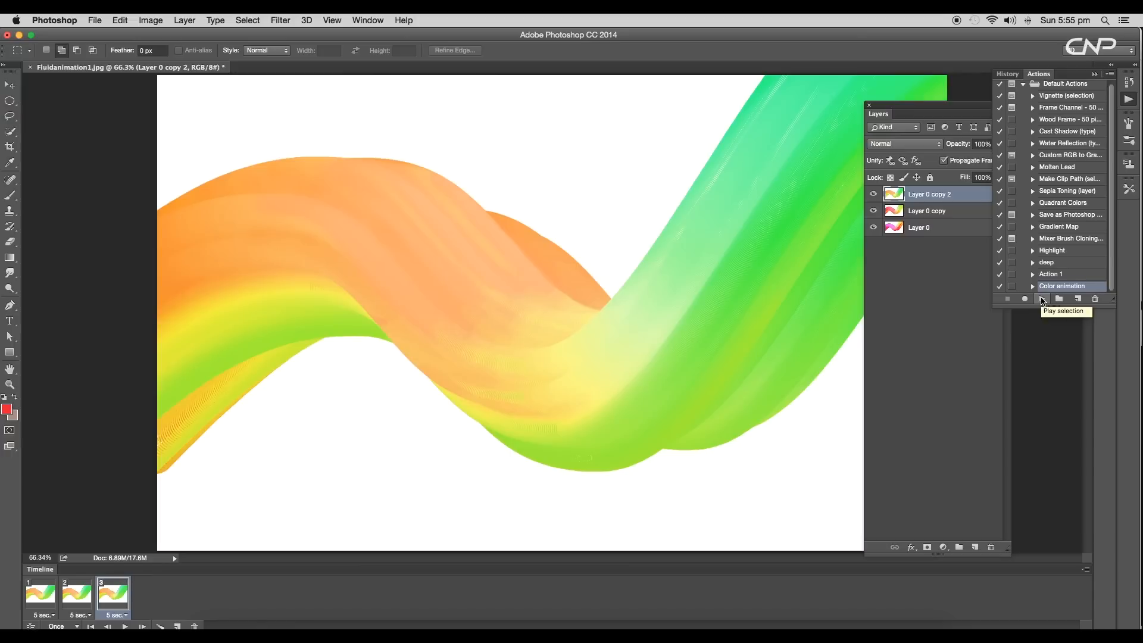
left_click(1026, 299)
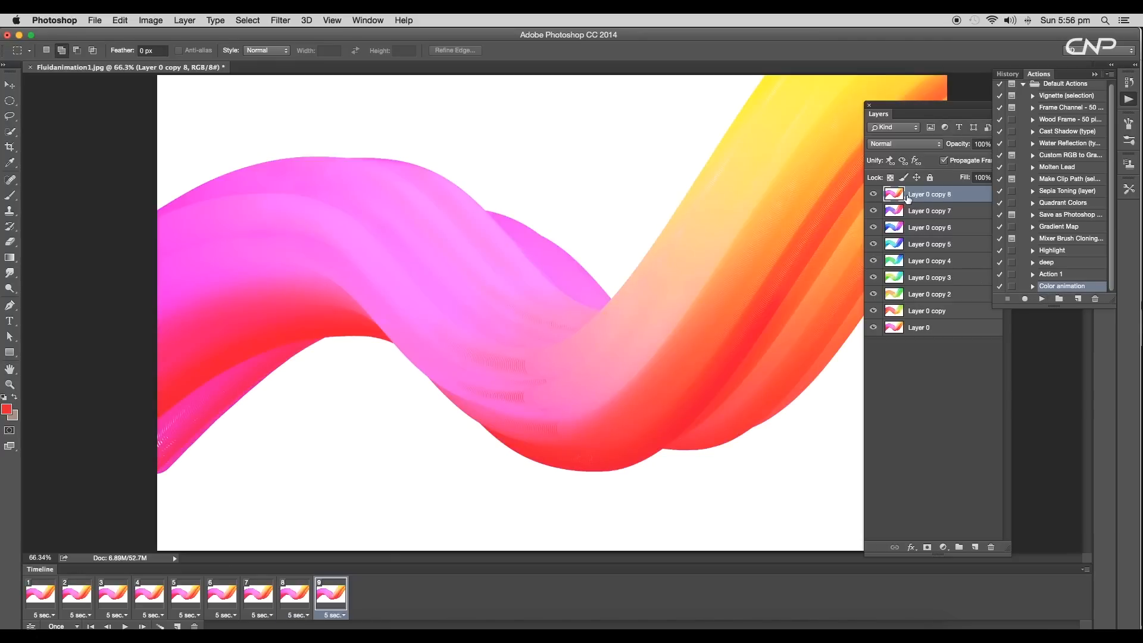
mouse_move(918, 288)
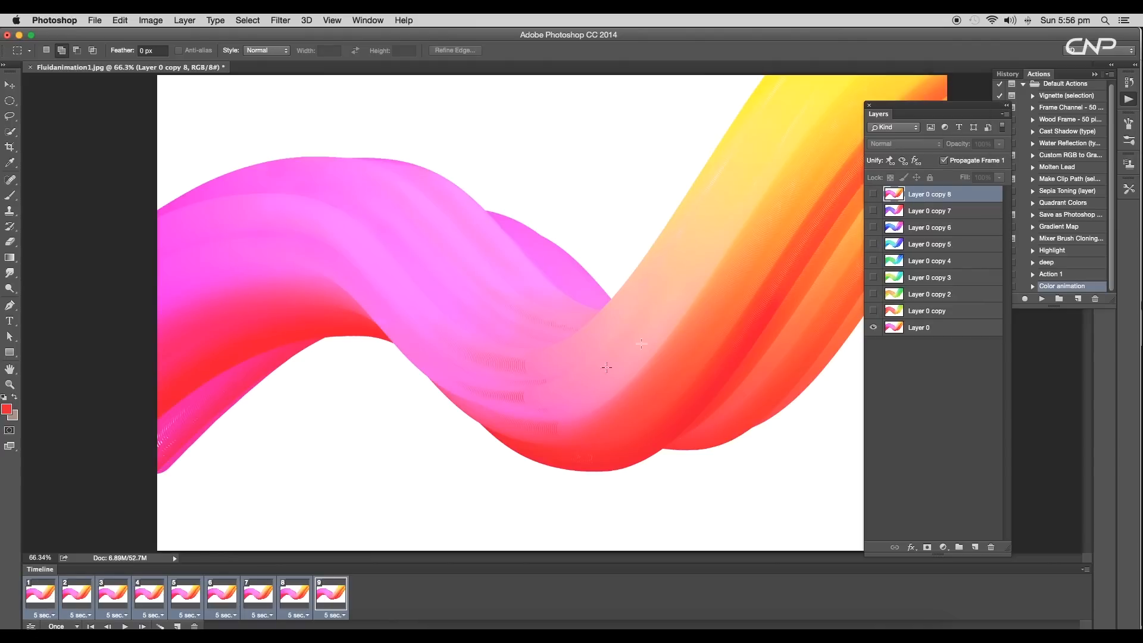
Assign each frame its own hue layer, pink through purple, and set looping to Forever.
left_click(76, 592)
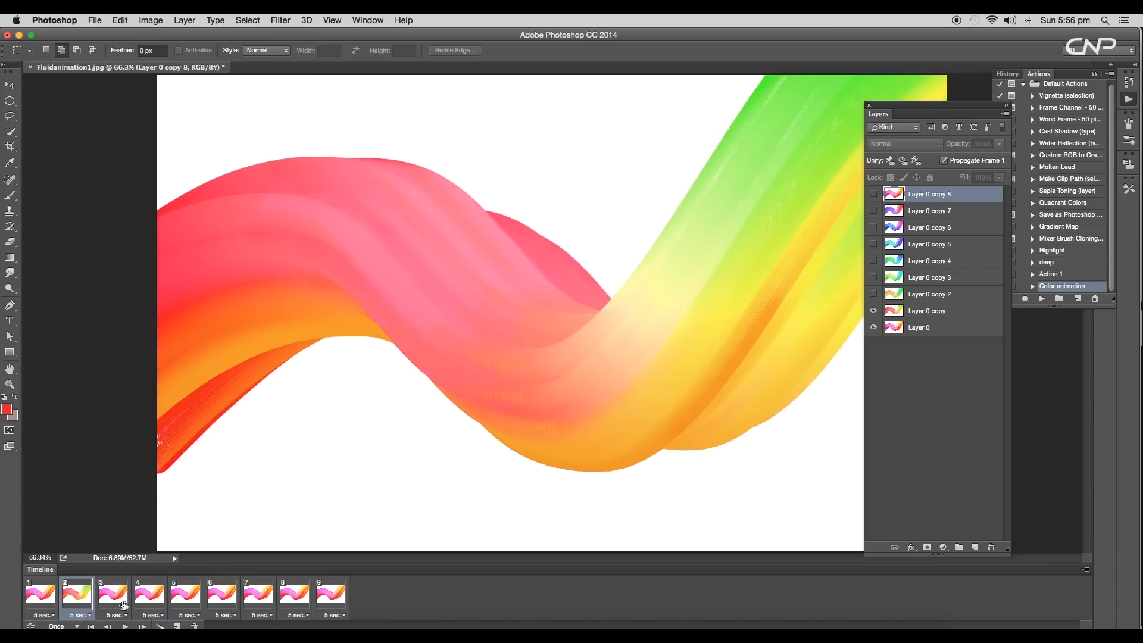
left_click(112, 594)
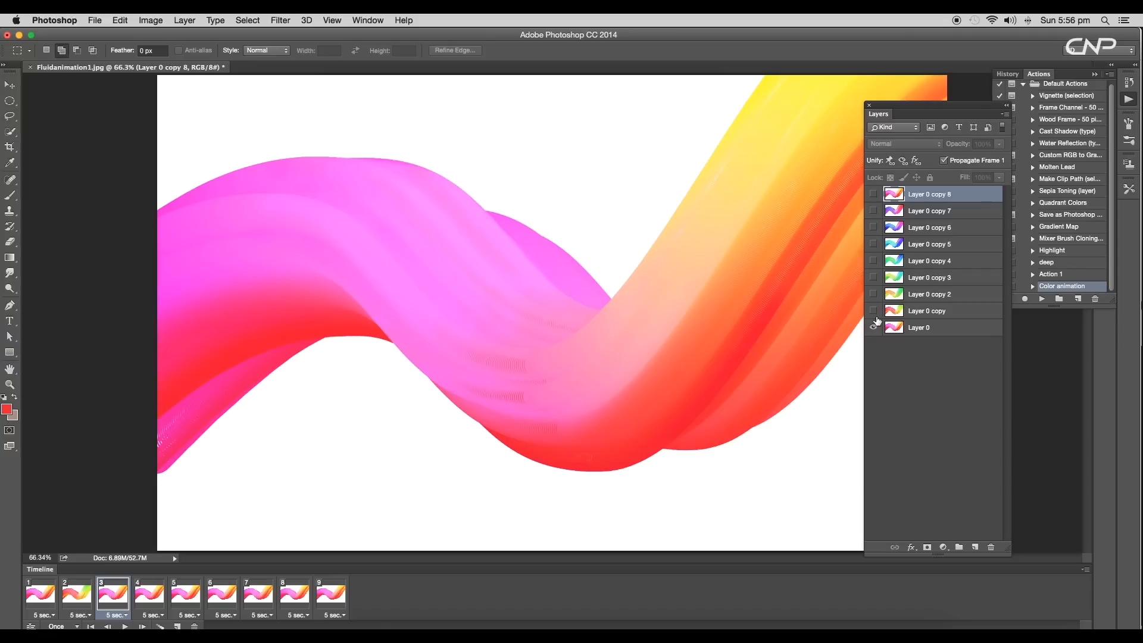
left_click(873, 311)
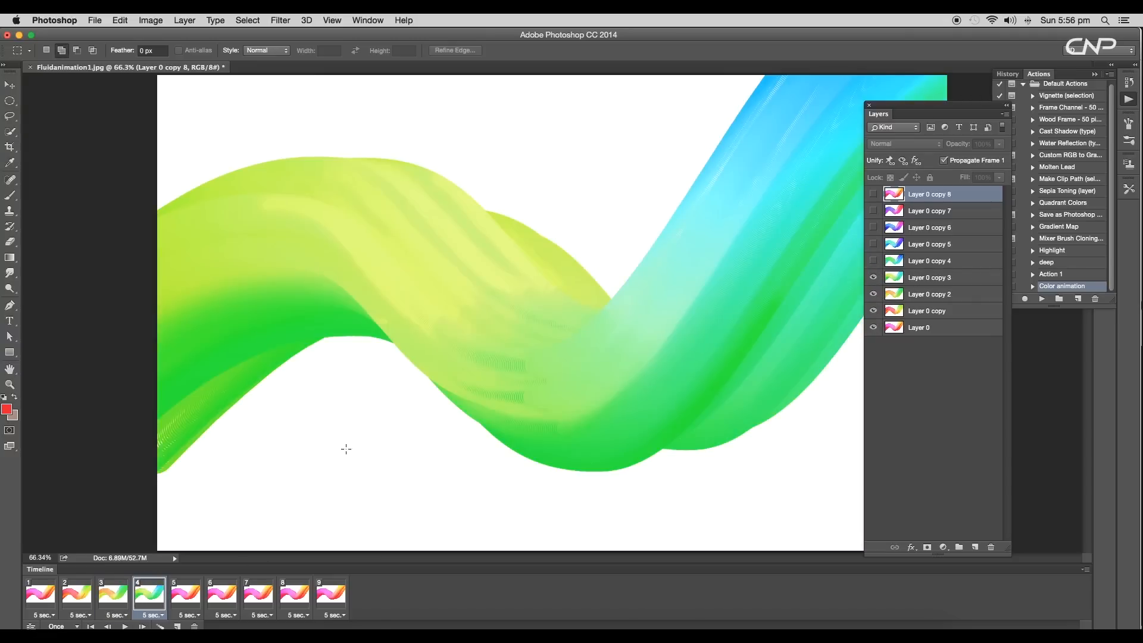
left_click(184, 591)
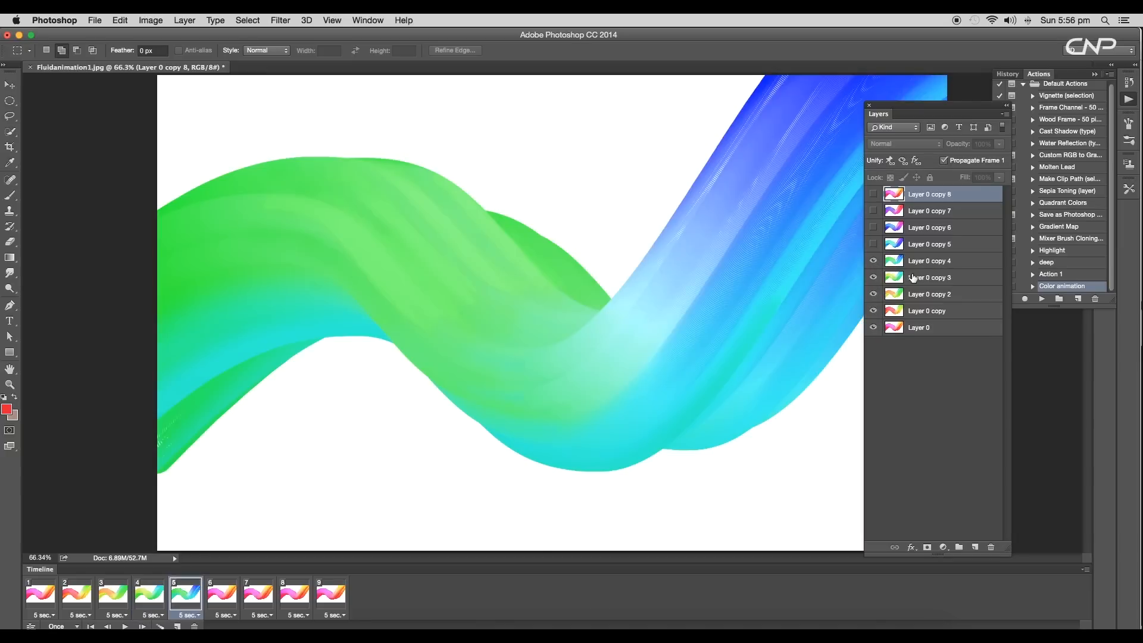
left_click(222, 592)
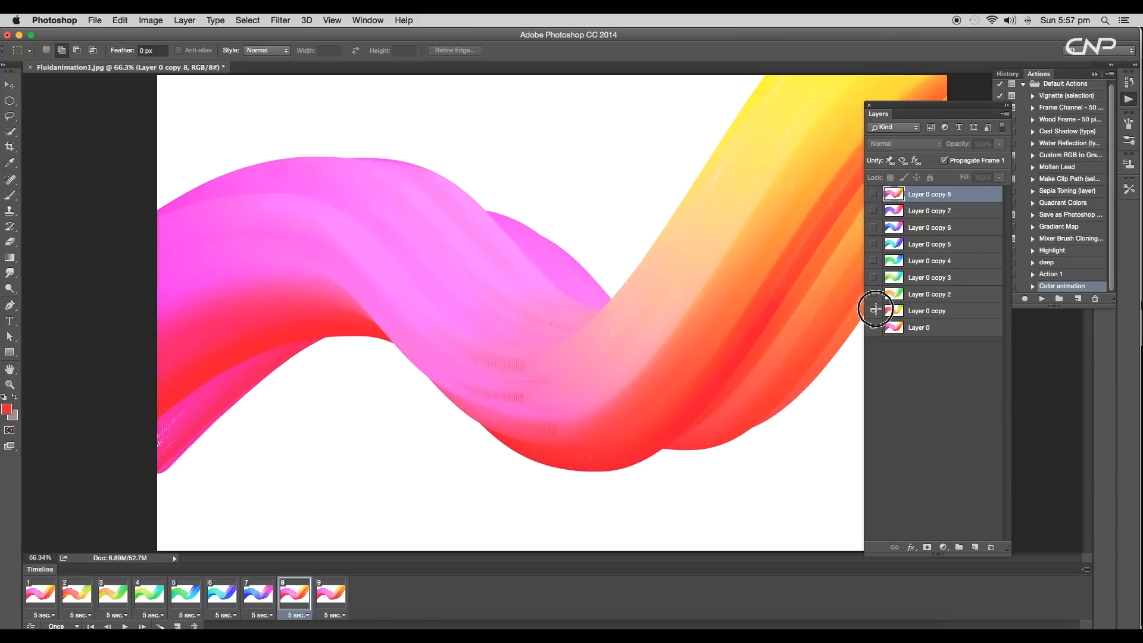
left_click(873, 311)
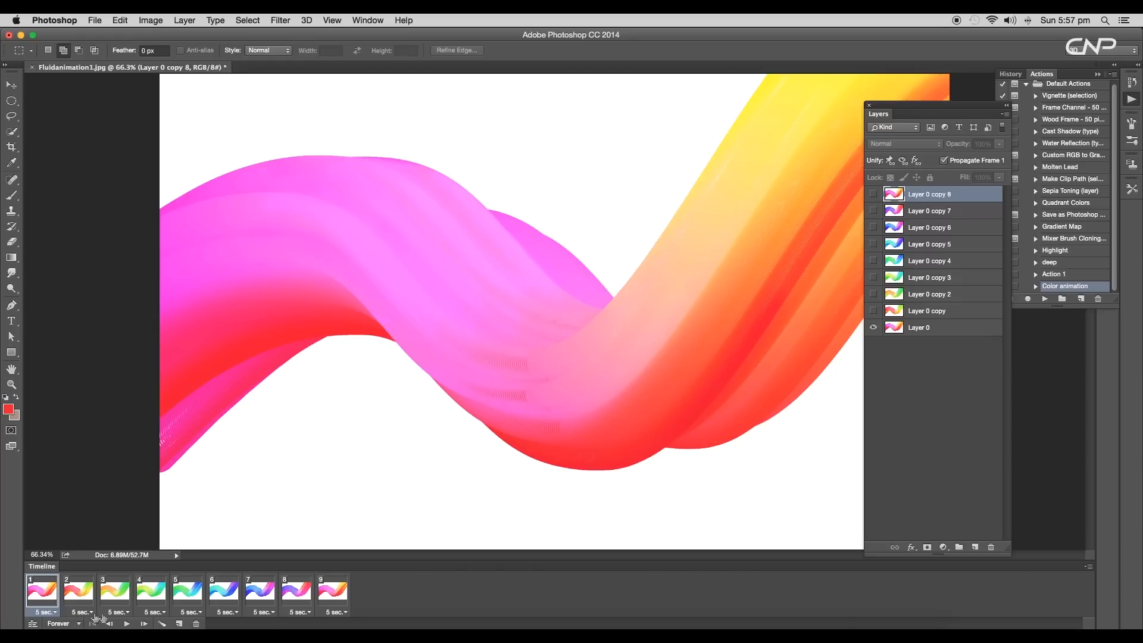
Select all nine frames and give them a custom 0.05-second delay.
left_click(332, 591)
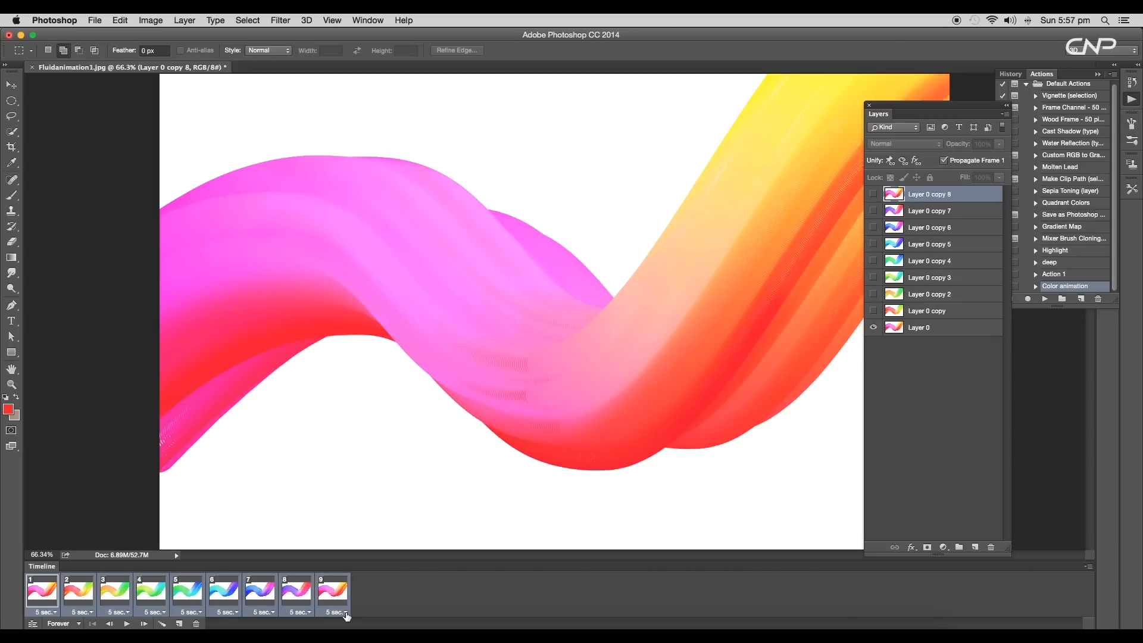
left_click(333, 613)
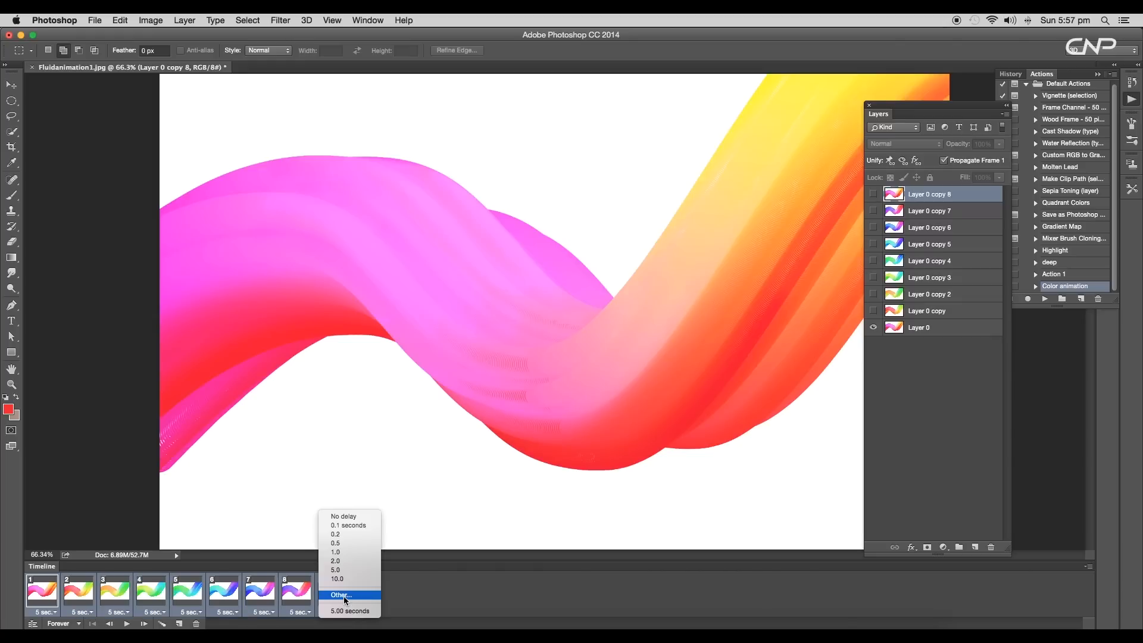
left_click(341, 595)
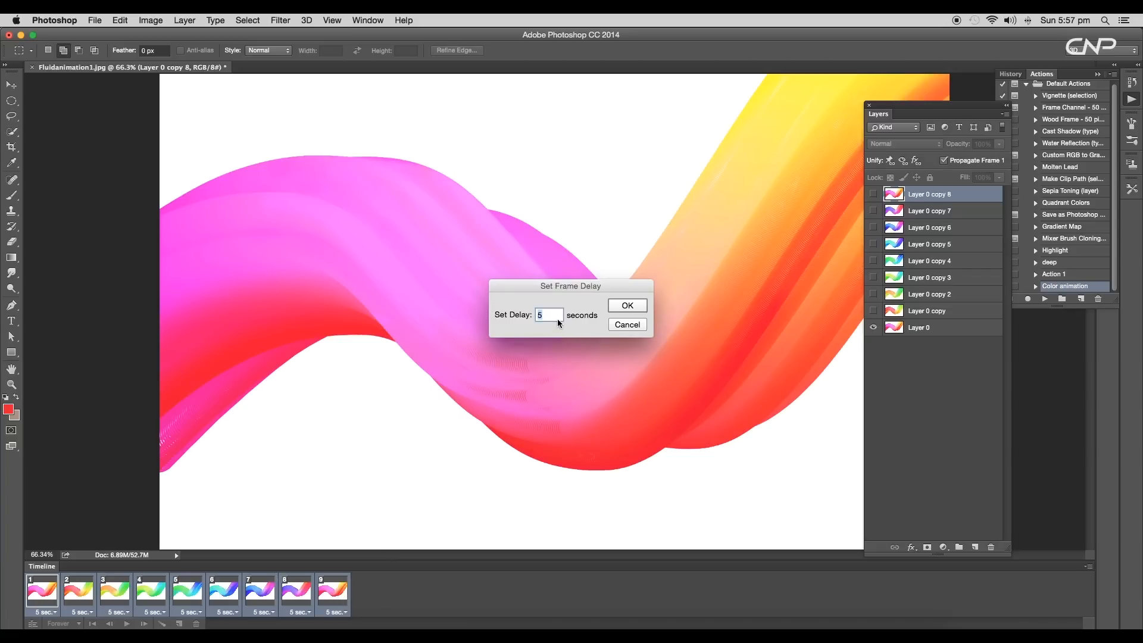
type("0.0")
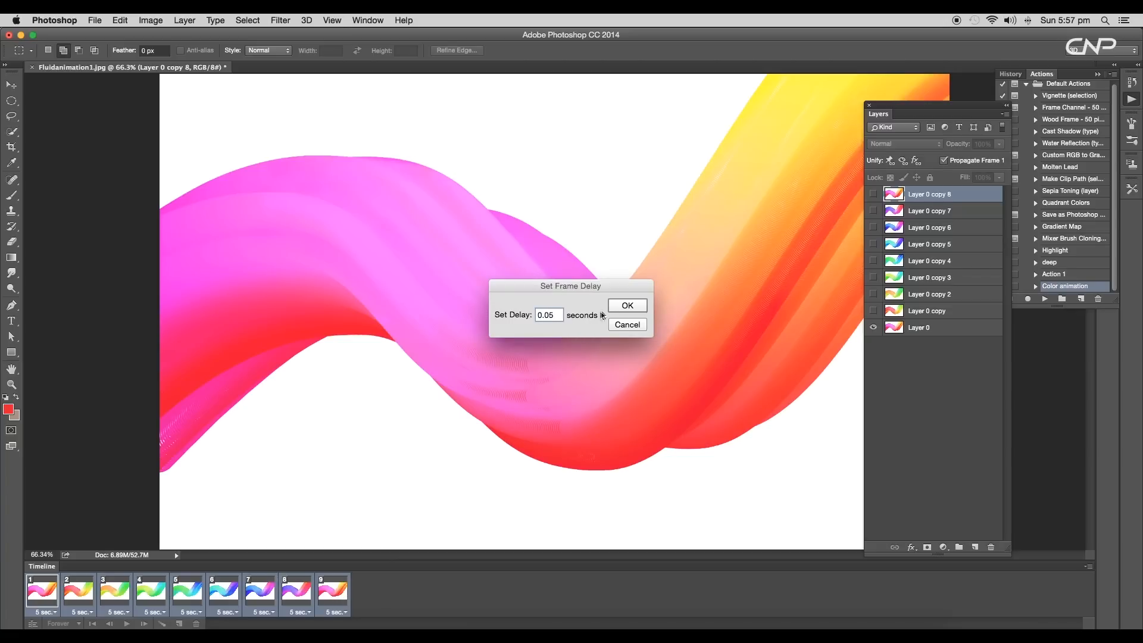
left_click(626, 304)
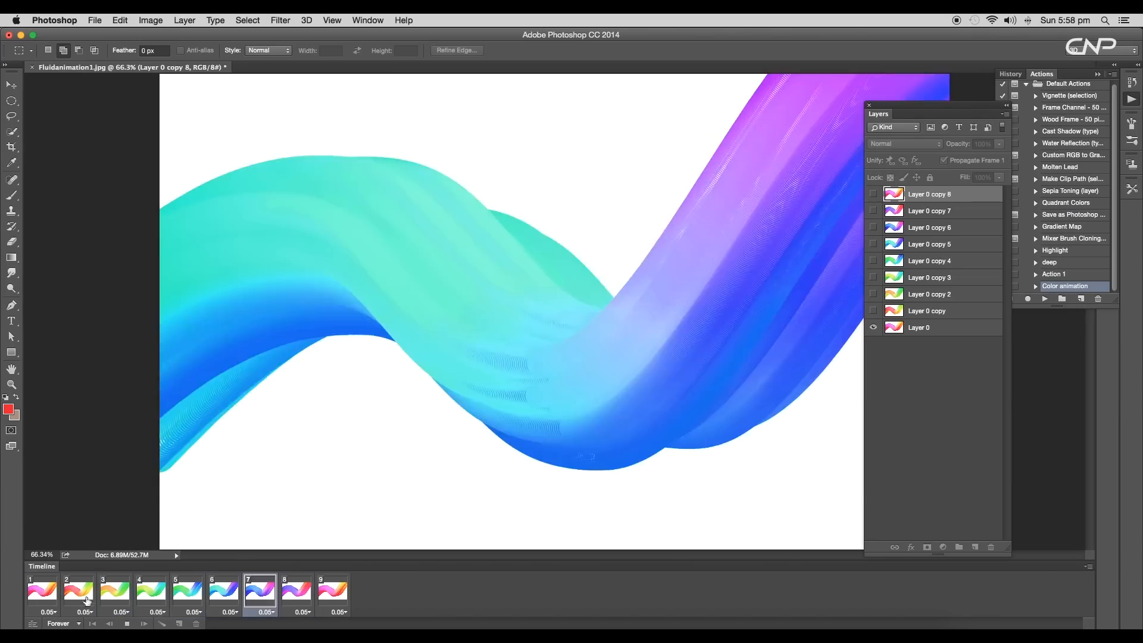
Tween the last two frames with 3 added frames and preview the new in-betweens.
left_click(223, 591)
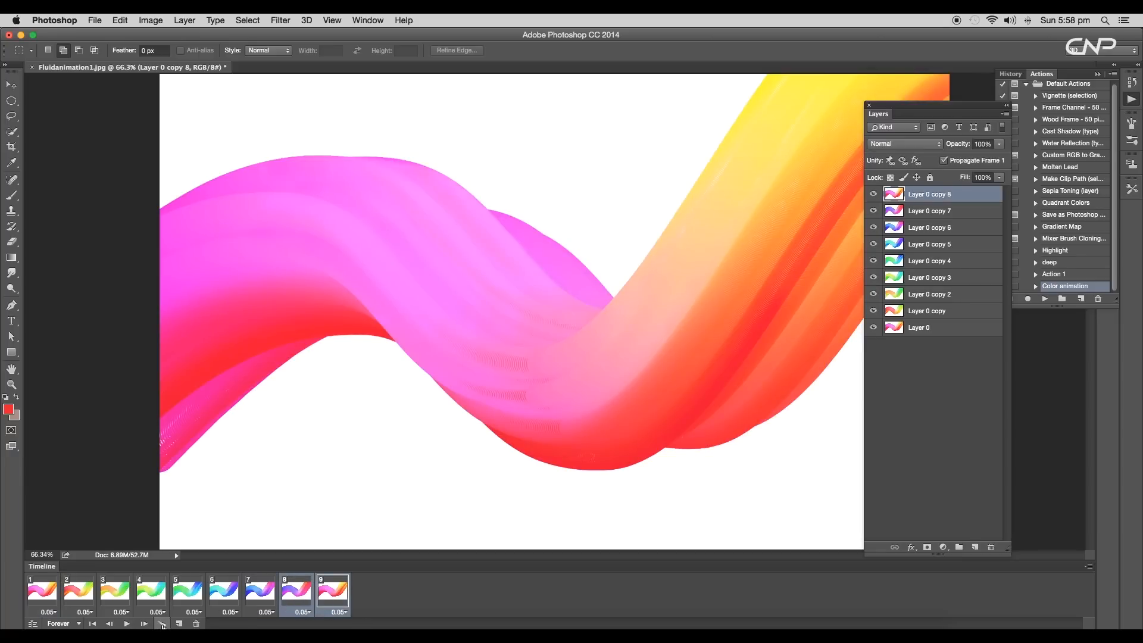
left_click(162, 625)
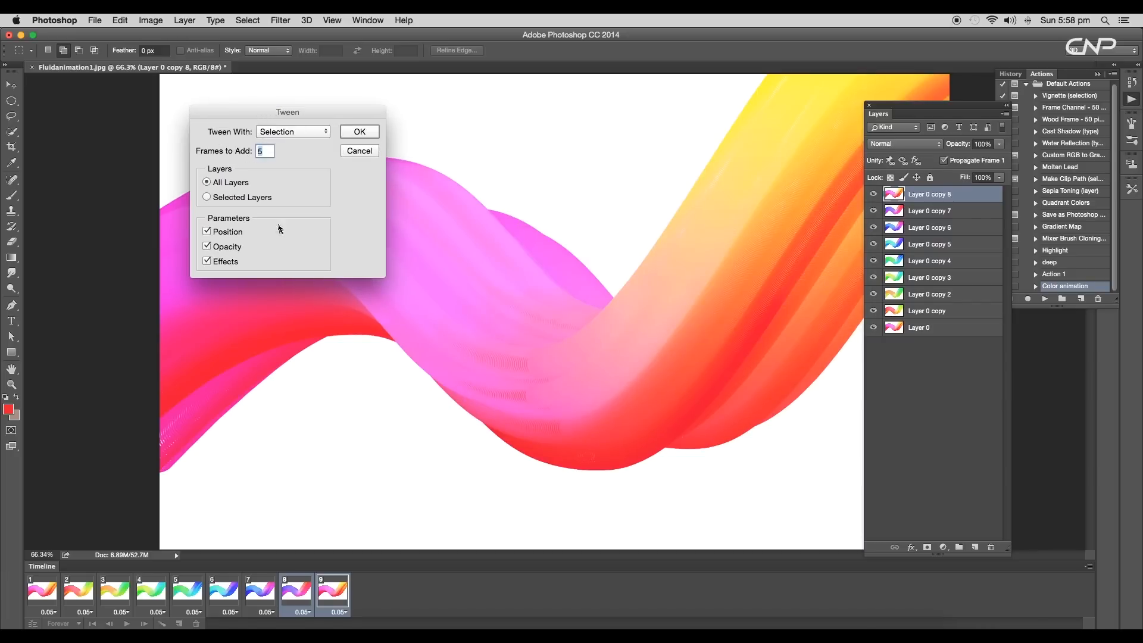
type("3")
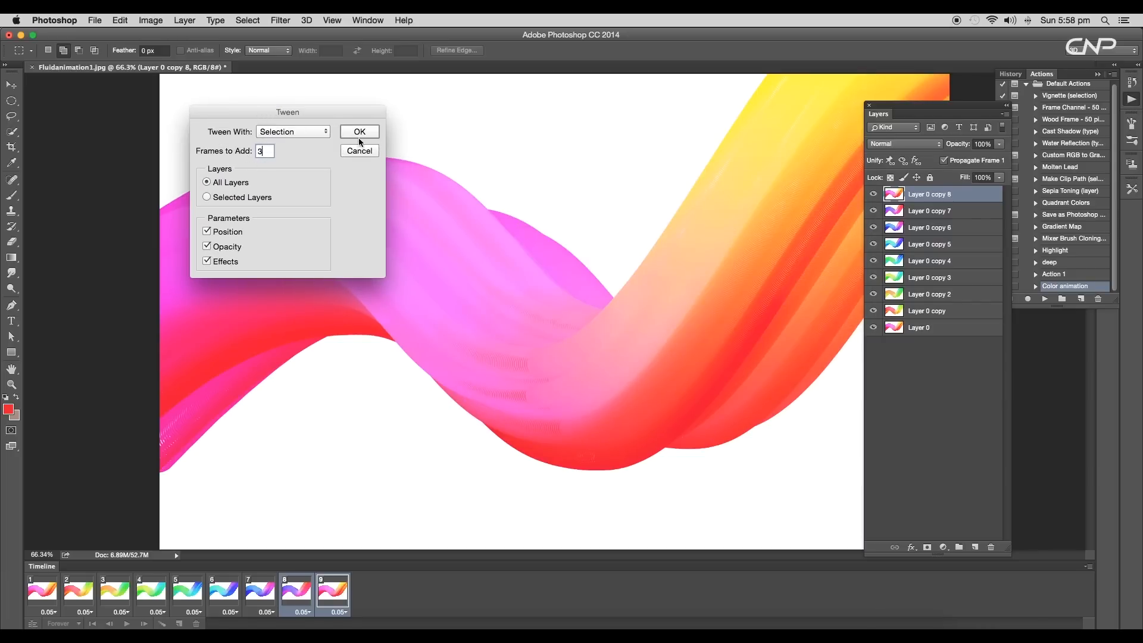
left_click(359, 132)
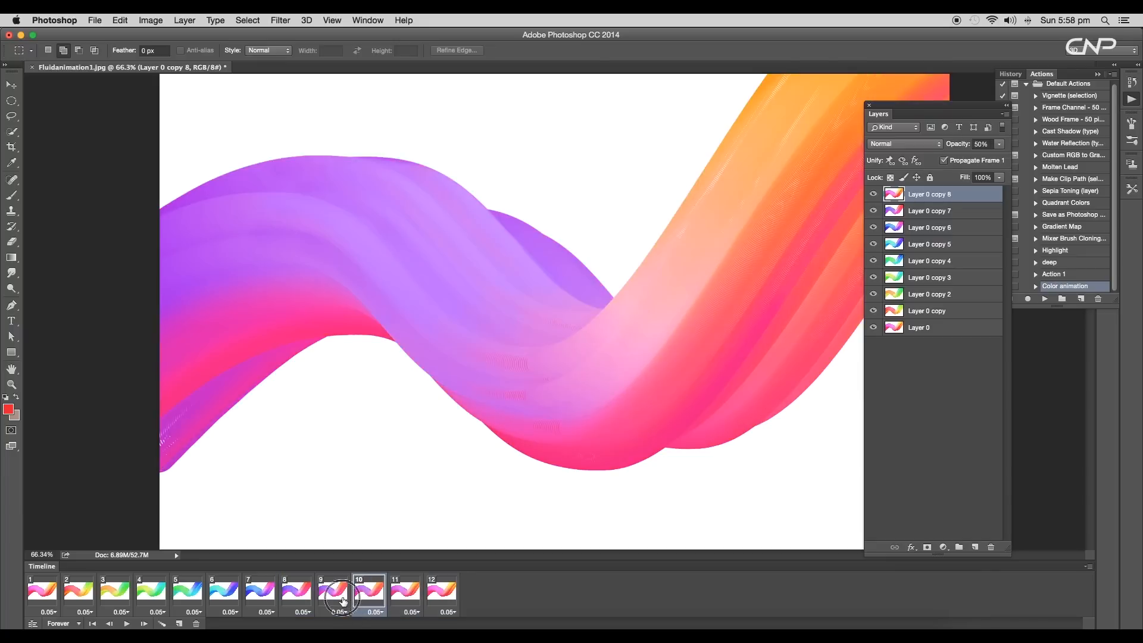
left_click(368, 591)
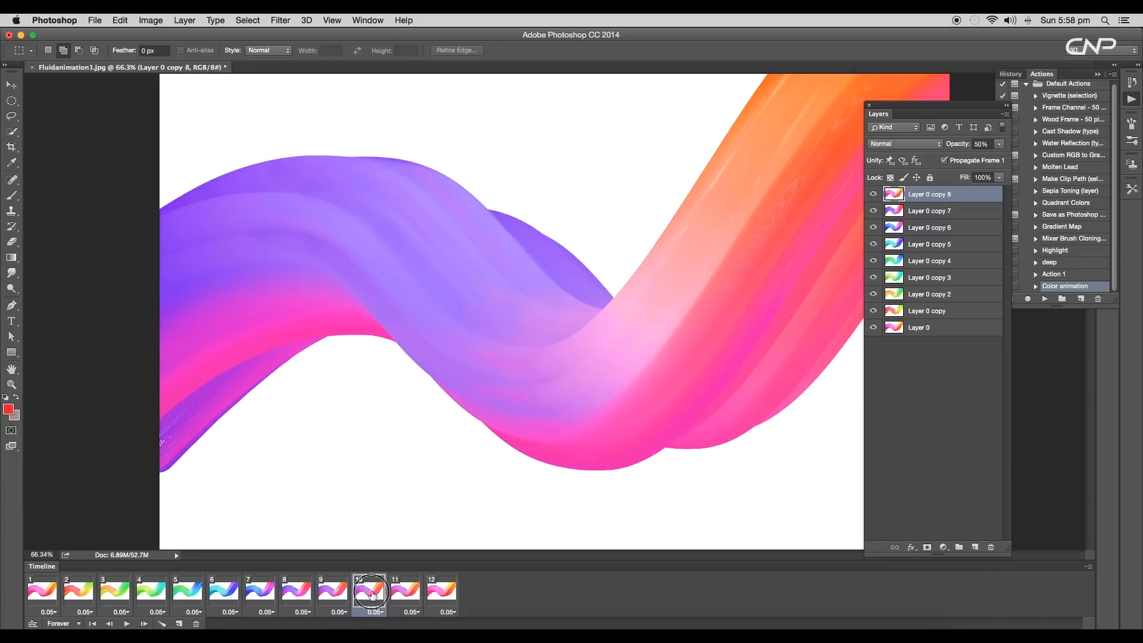
left_click(441, 591)
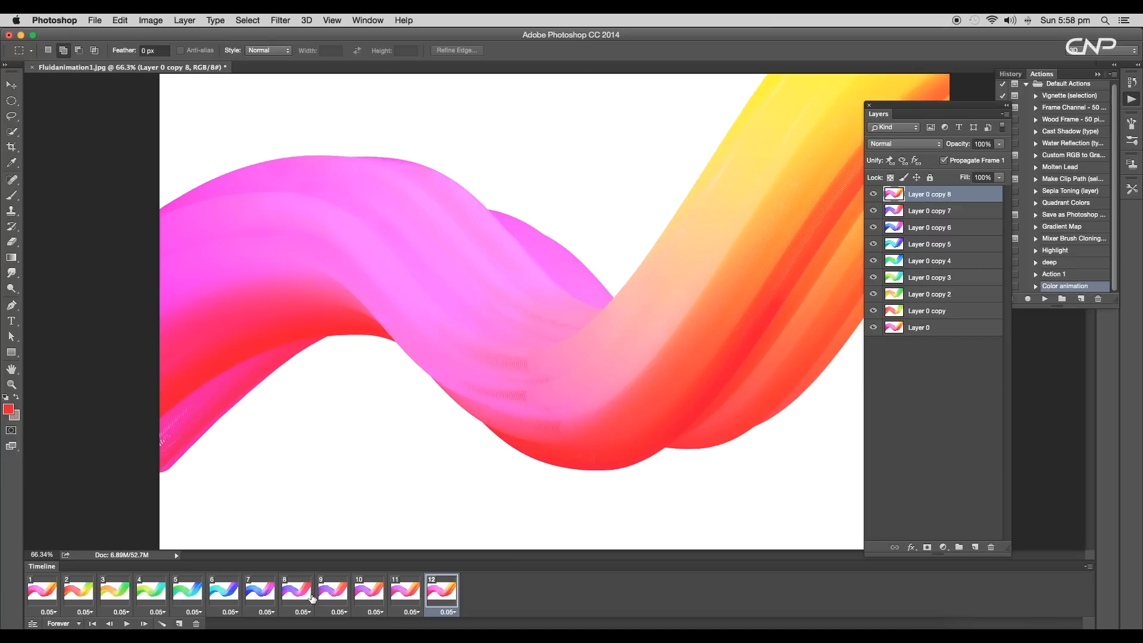
left_click(332, 591)
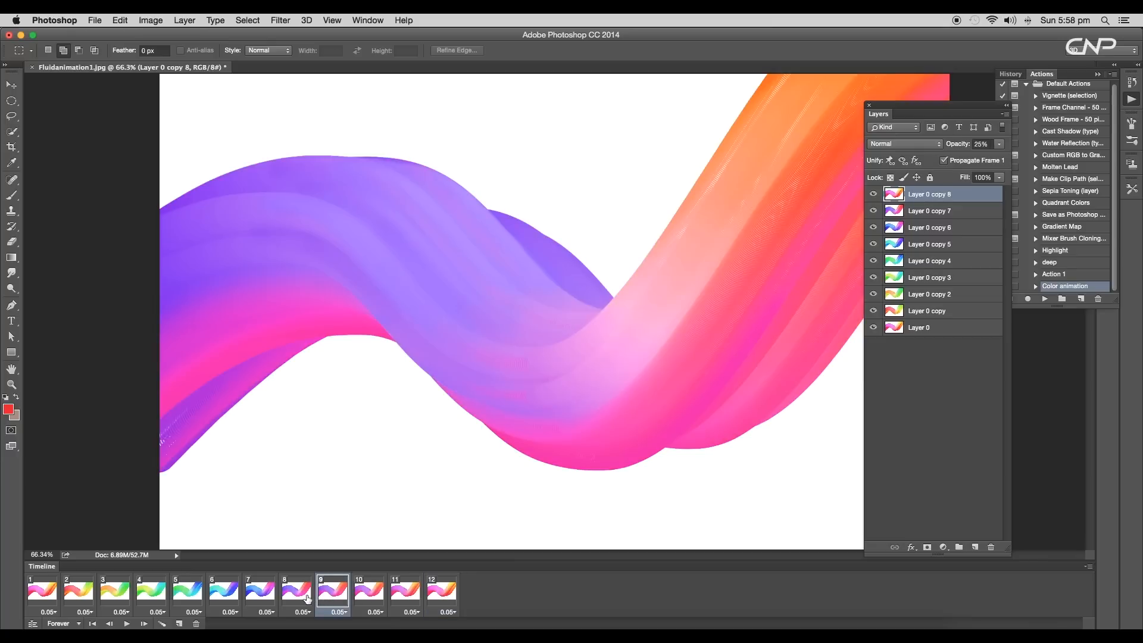
Tween frame pairs 7-8, 6-7, 4-5 and 2-3 with three in-between frames each.
left_click(295, 590)
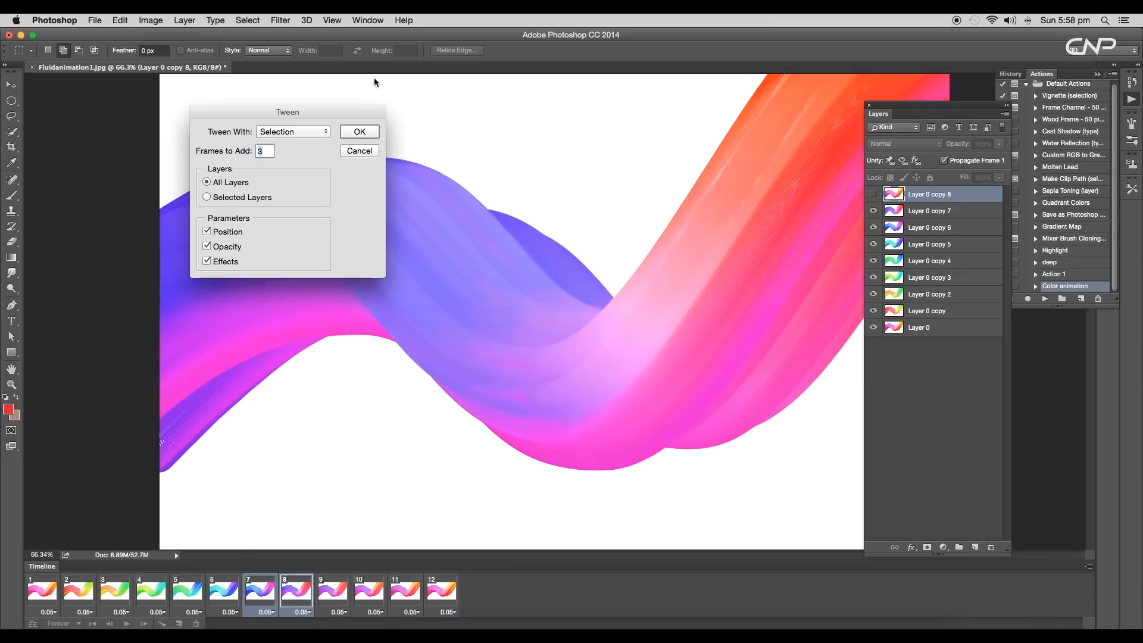
left_click(358, 132)
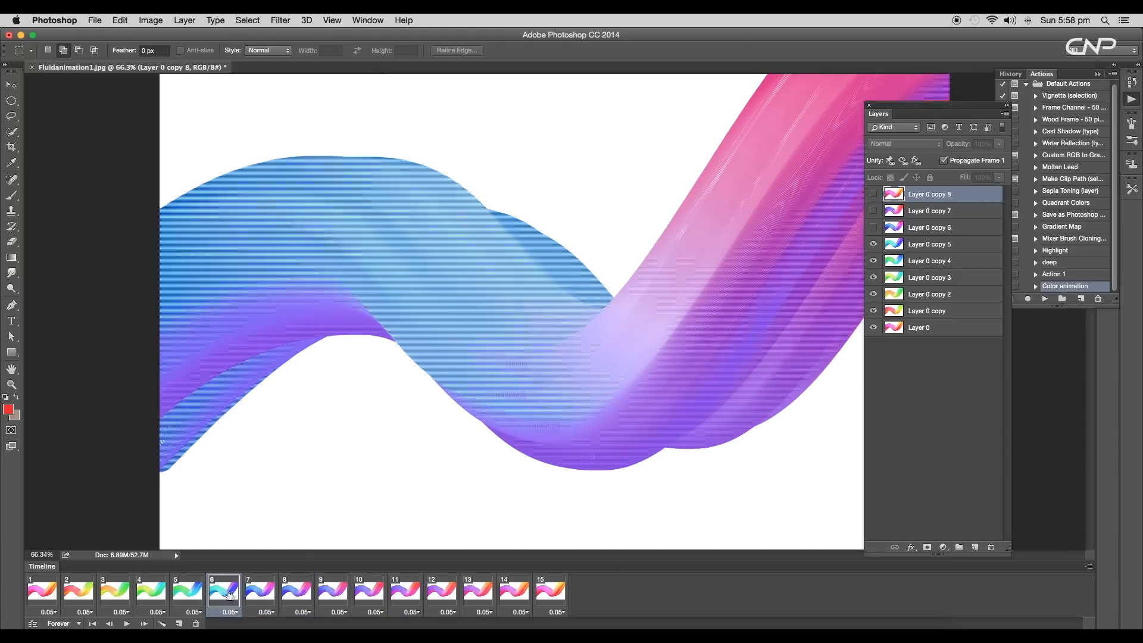
left_click(144, 623)
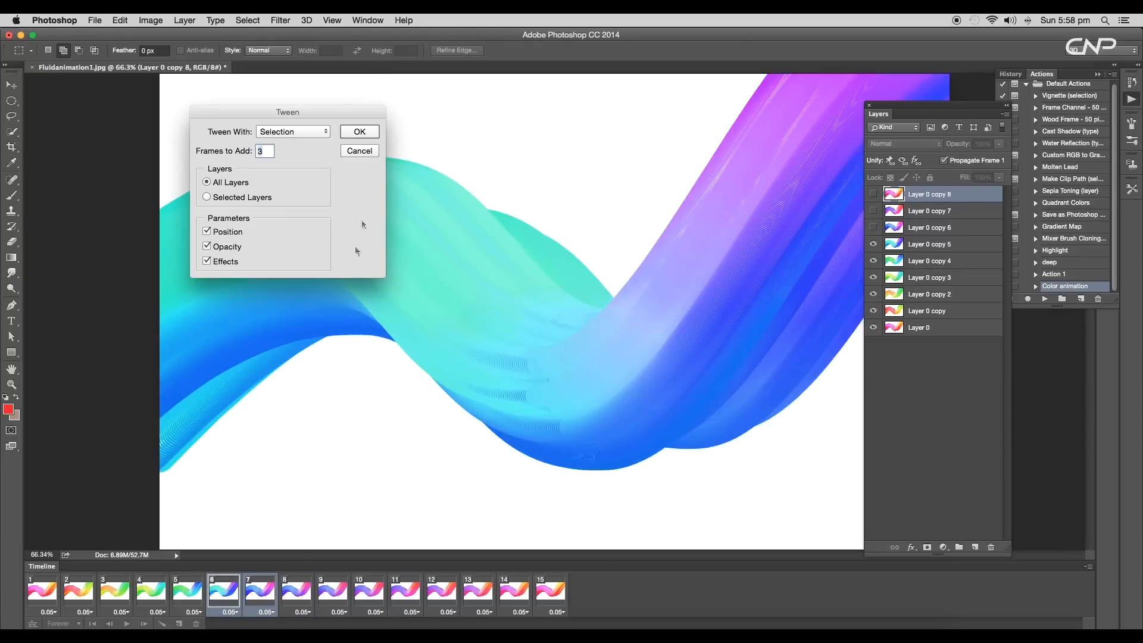
left_click(358, 131)
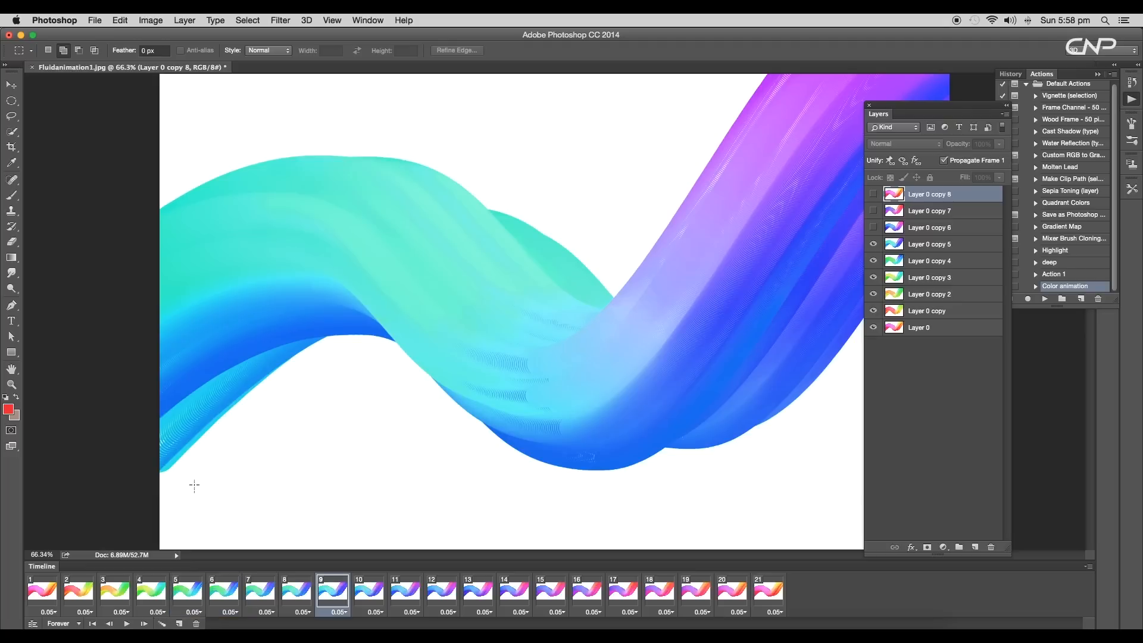
left_click(150, 587)
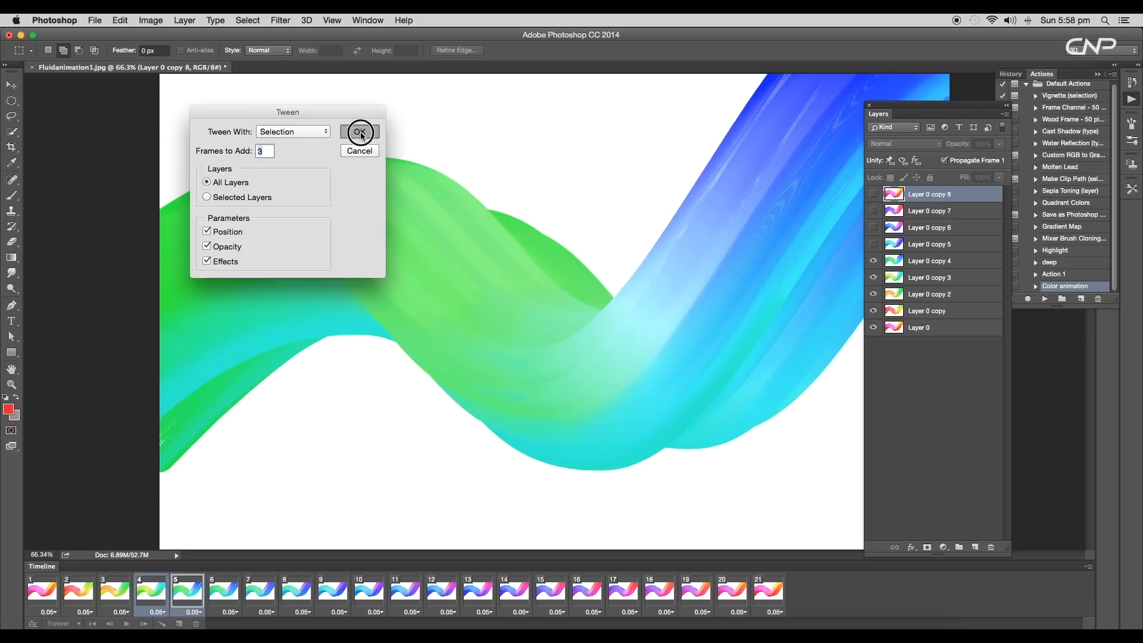
left_click(359, 132)
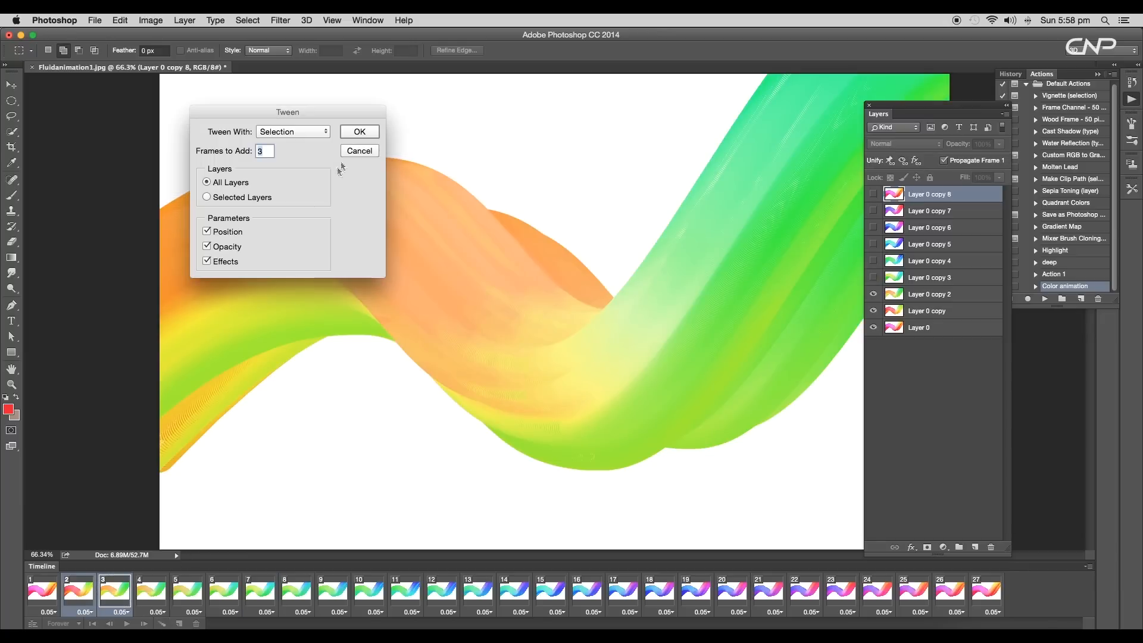
left_click(358, 131)
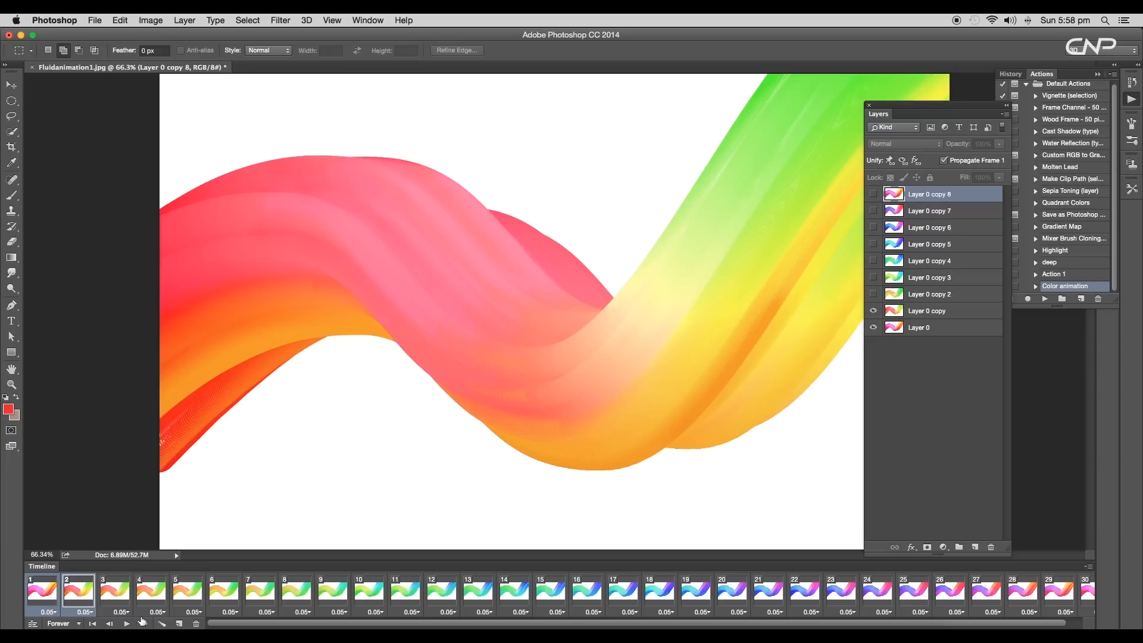
left_click(142, 623)
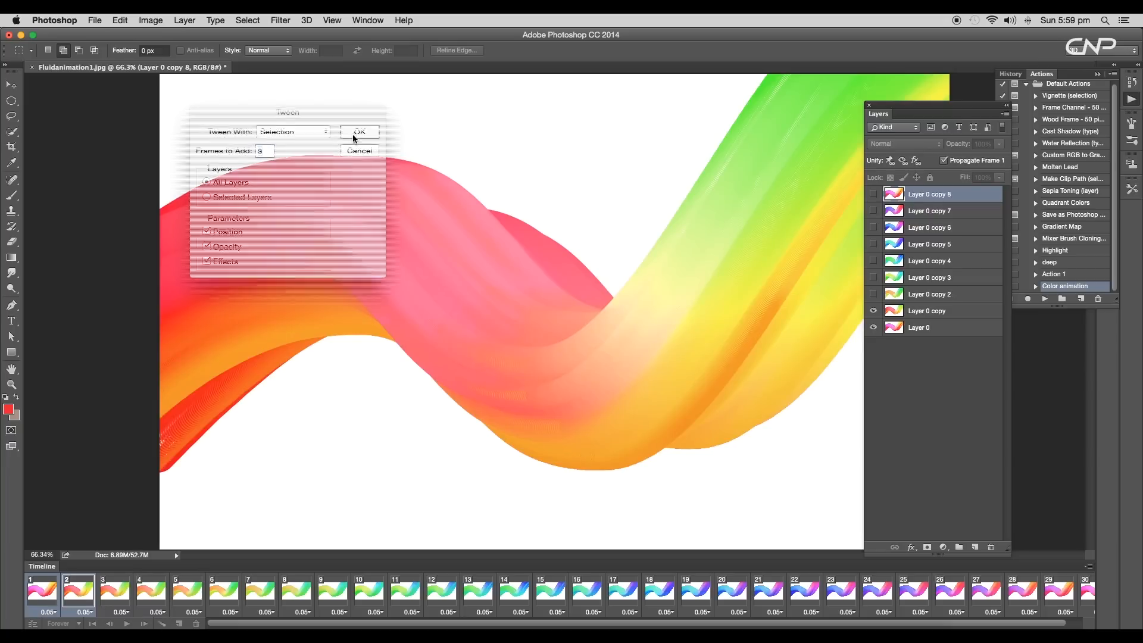
Tween frames 1-2, preview the loop set to Forever, and convert to a video timeline.
left_click(358, 132)
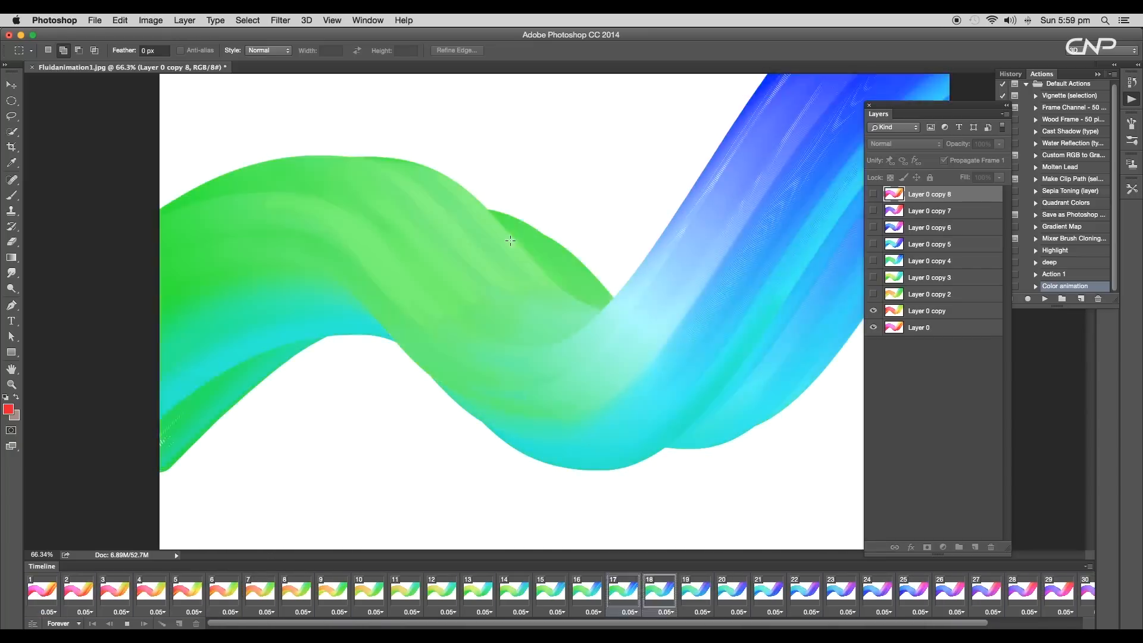
left_click(150, 590)
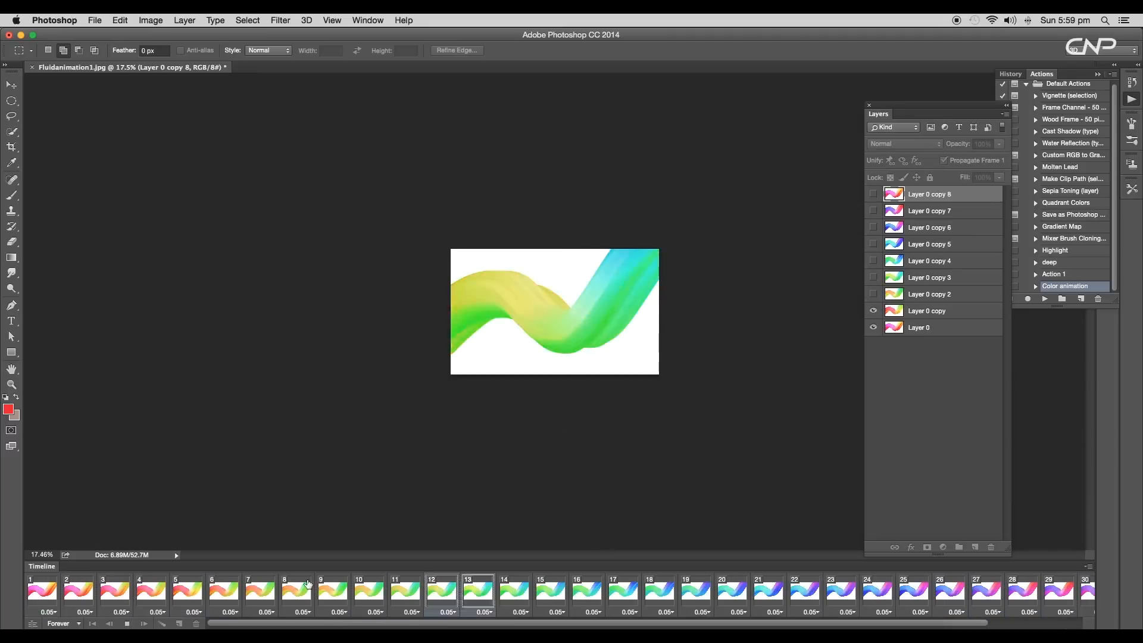
left_click(66, 623)
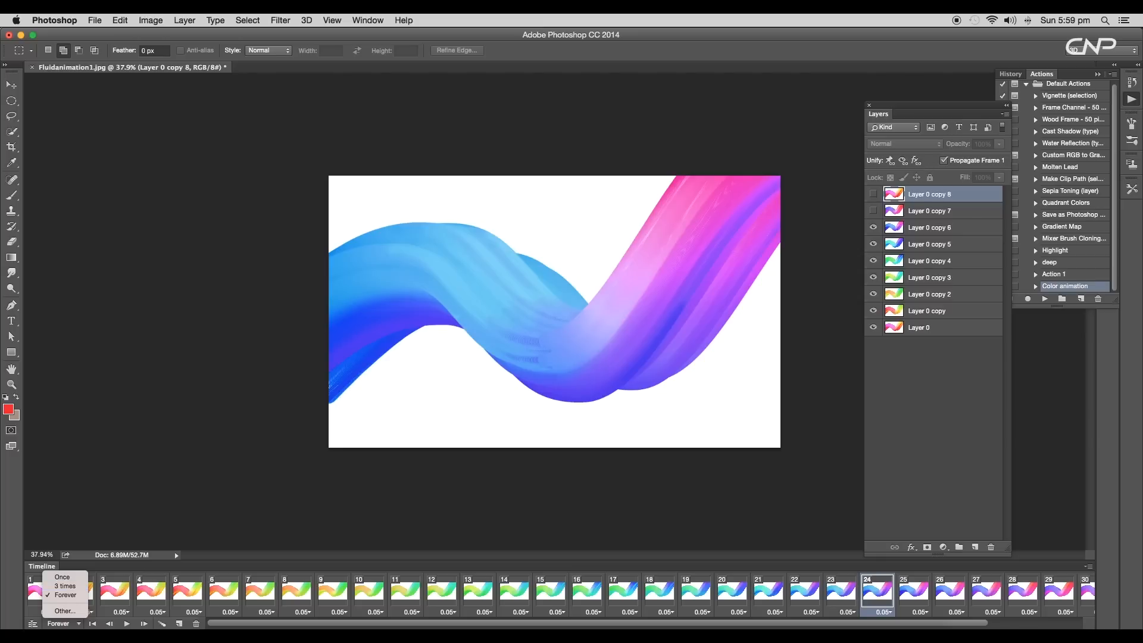
left_click(150, 591)
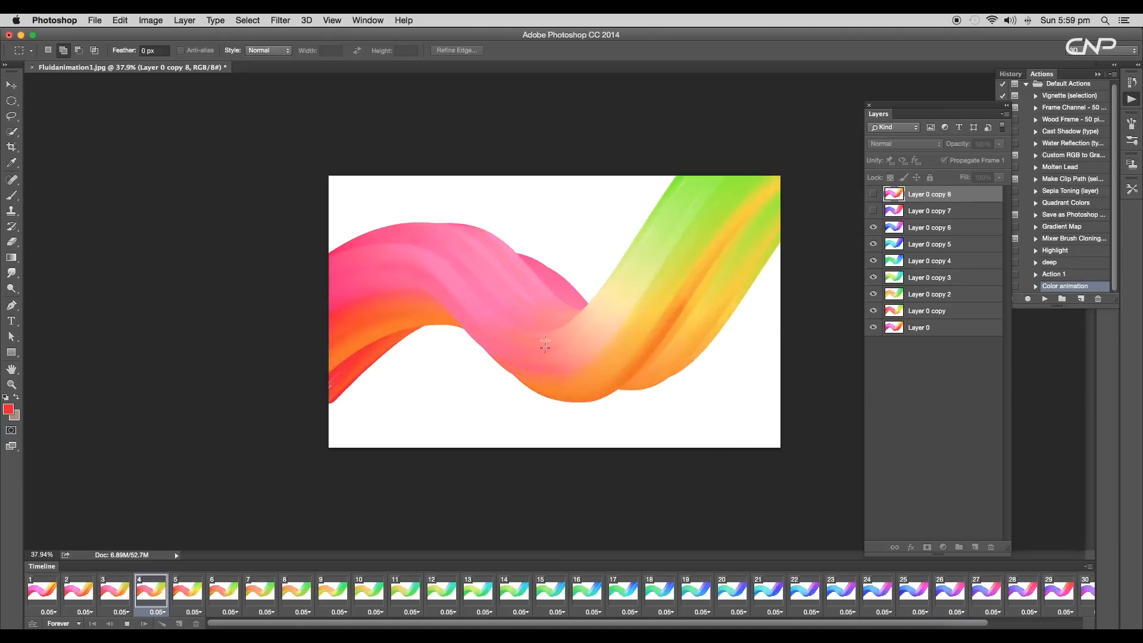
left_click(985, 591)
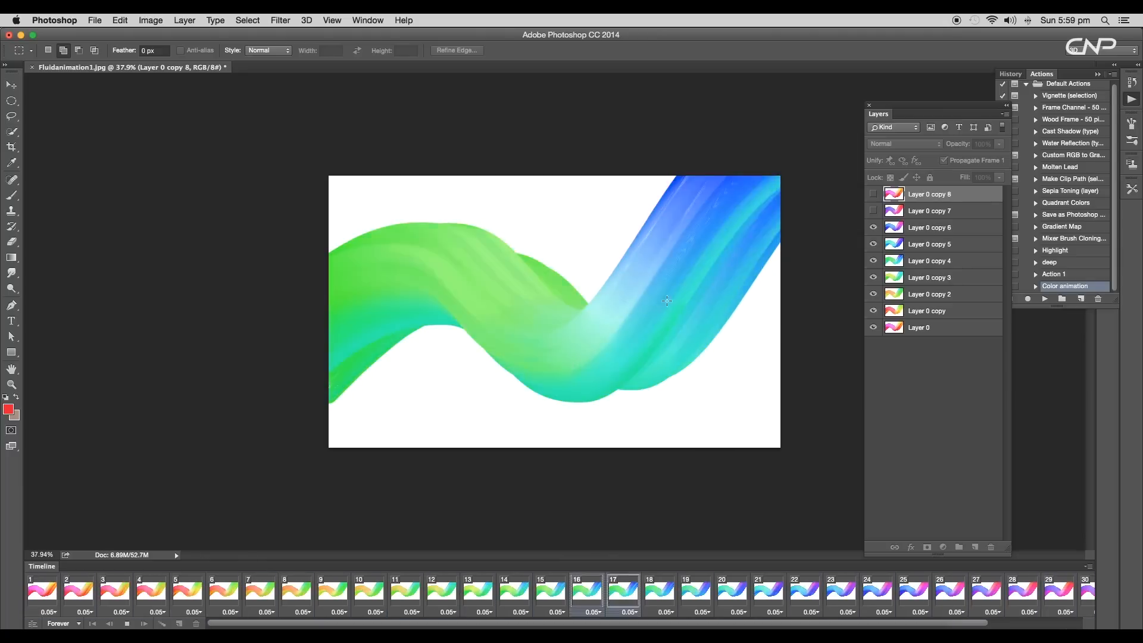
left_click(260, 587)
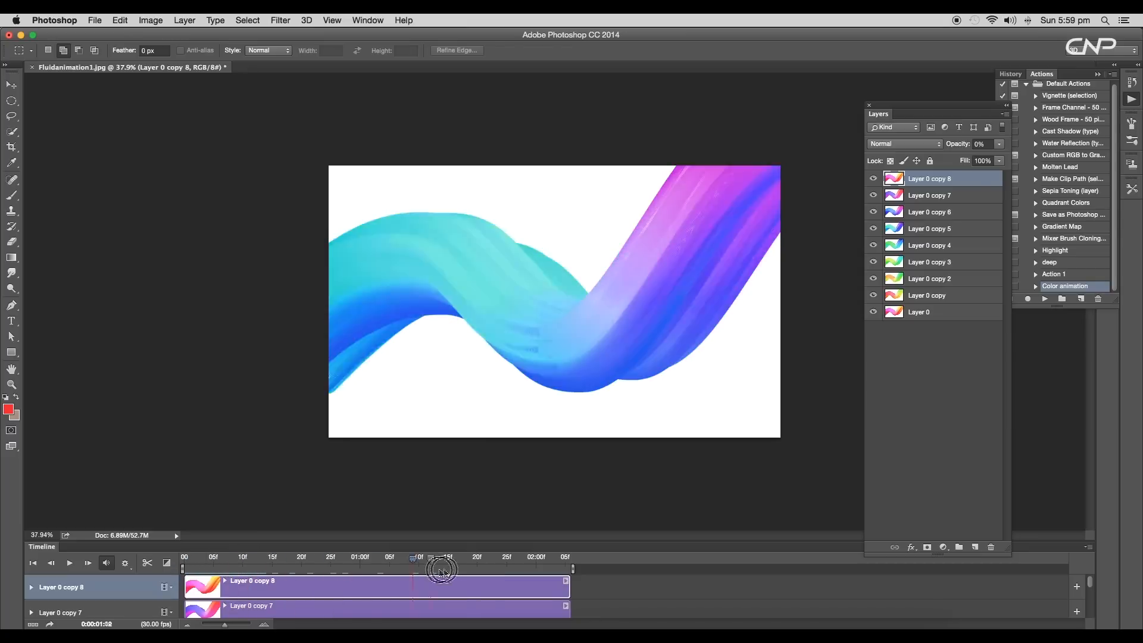
Add an 'ANIMATION' title centred over the ribbon and begin converting back to frame animation.
left_click_drag(441, 570, 525, 581)
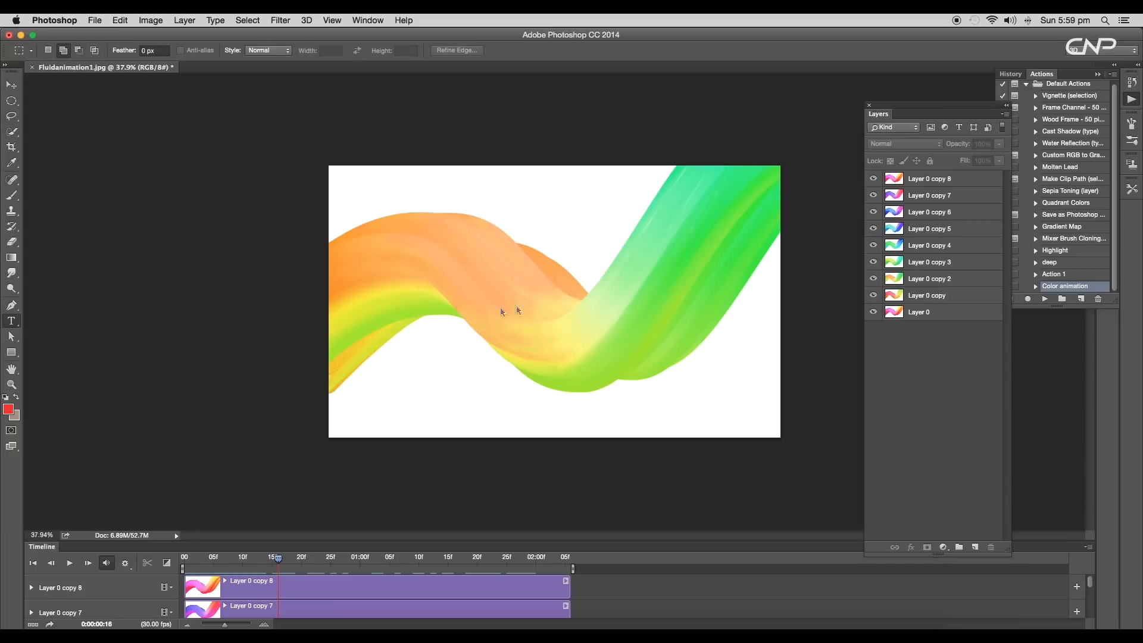
type("ANIMATION")
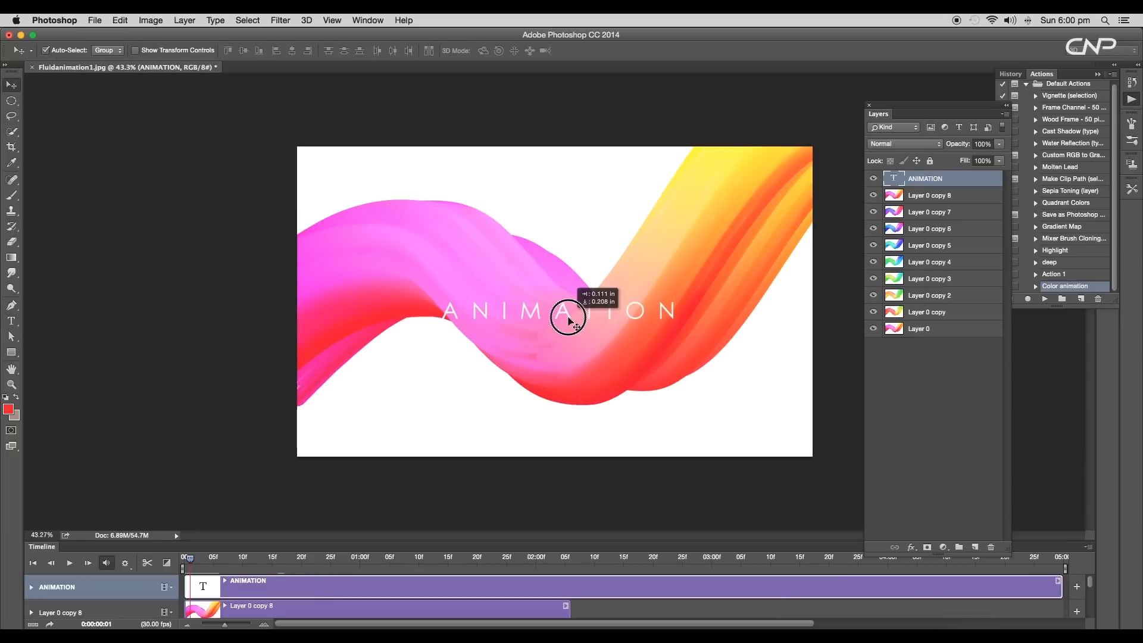
left_click_drag(569, 320, 573, 314)
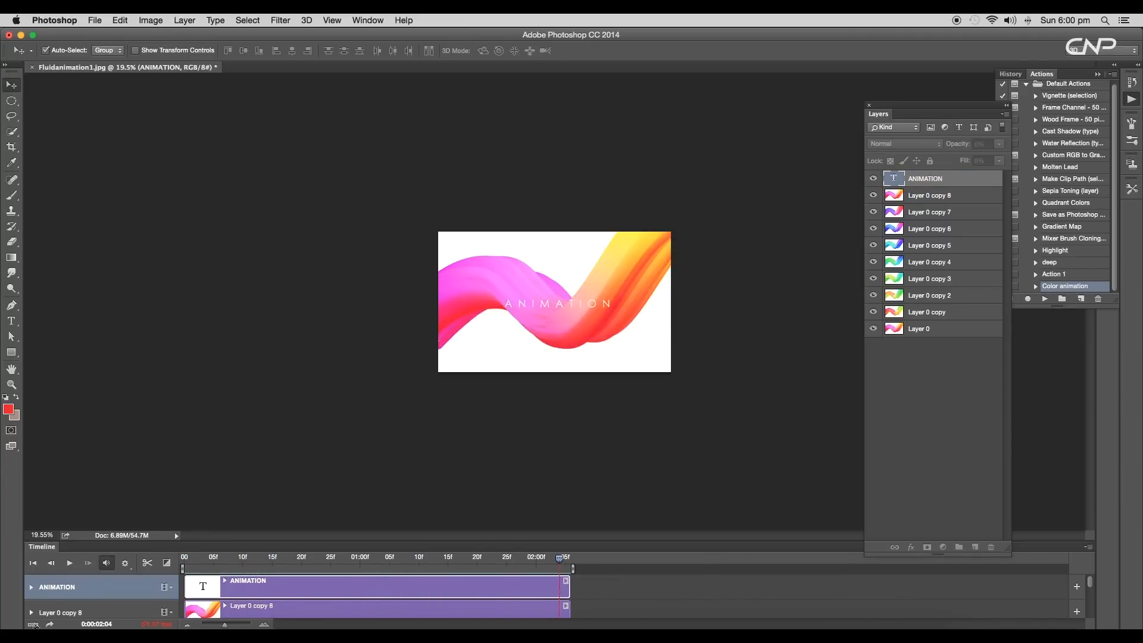
left_click(167, 562)
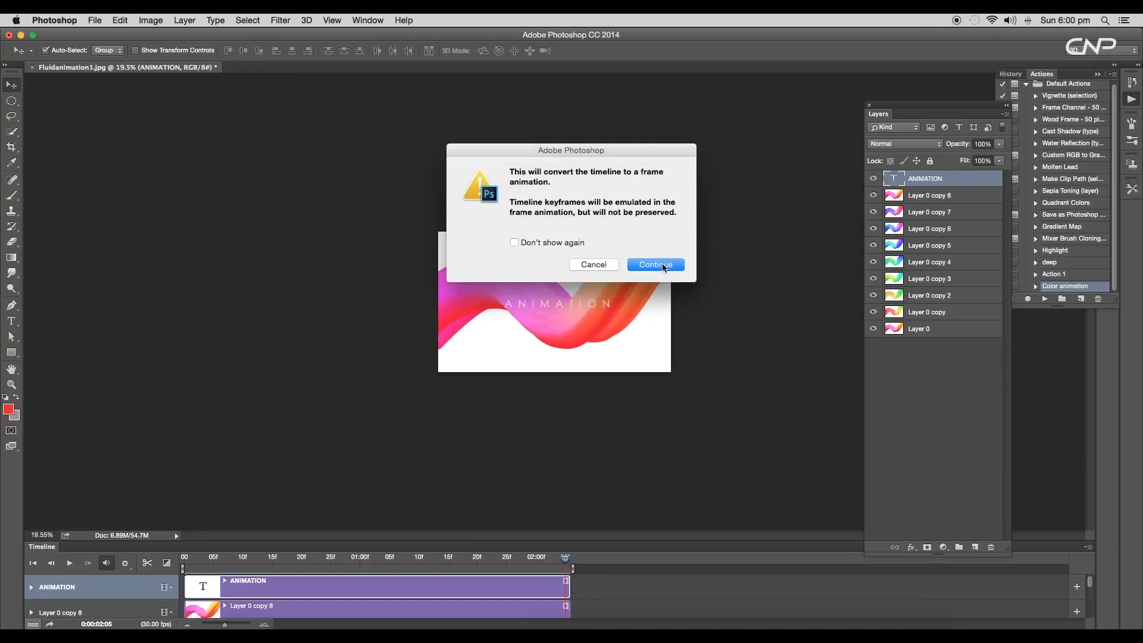
Confirm the conversion to 33 frames, preview frame 6 and an earlier frame with the title.
left_click(654, 264)
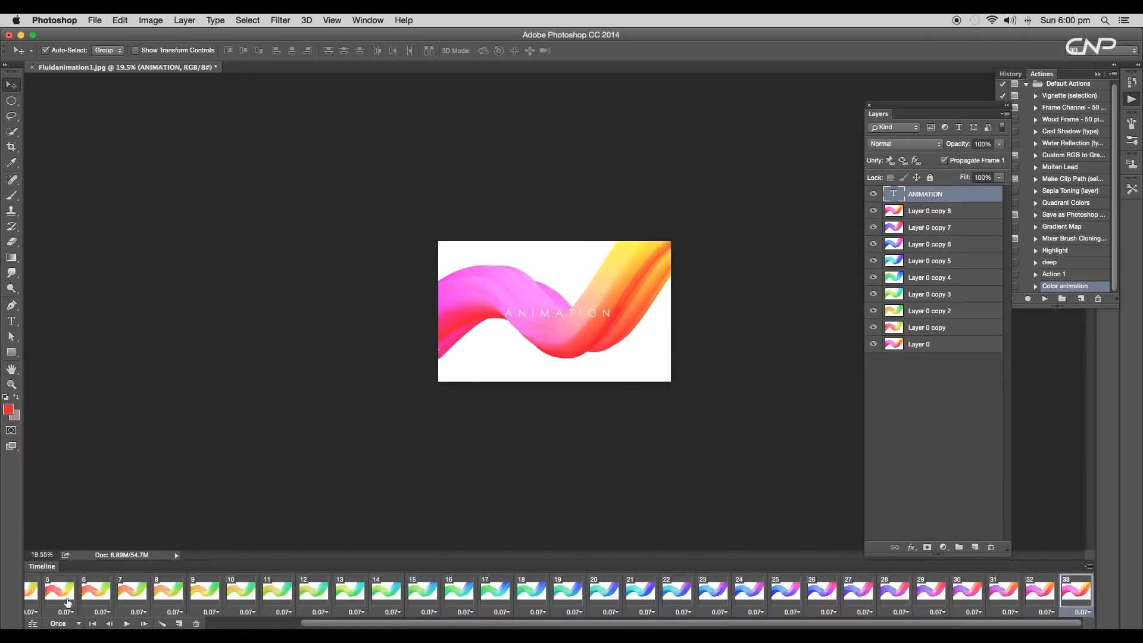
left_click(95, 590)
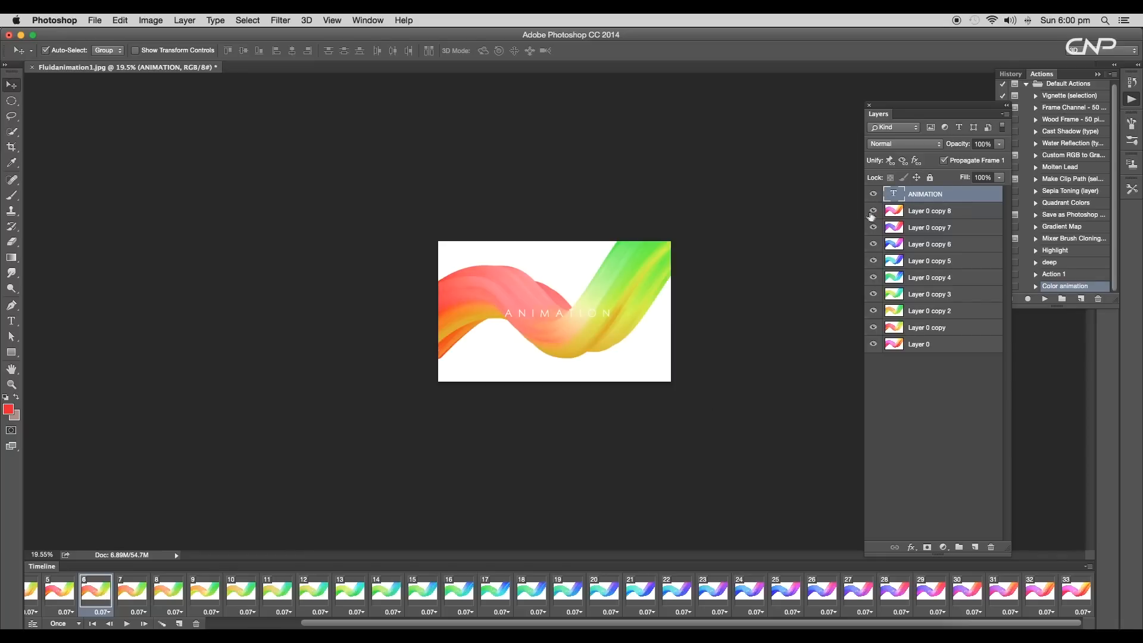
left_click(58, 591)
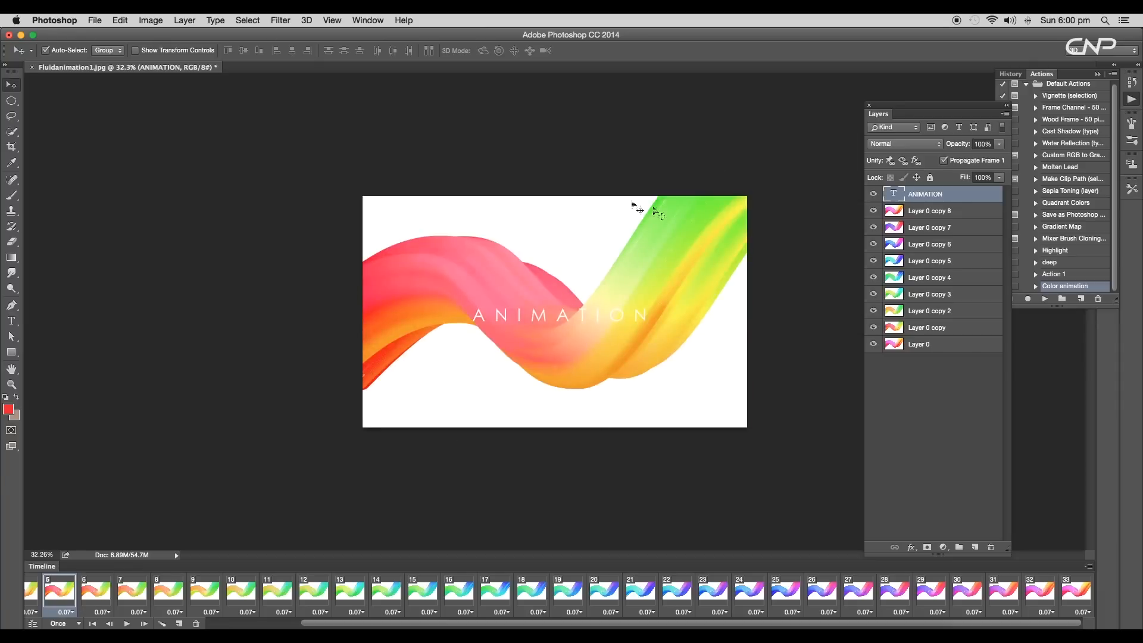
mouse_move(240, 427)
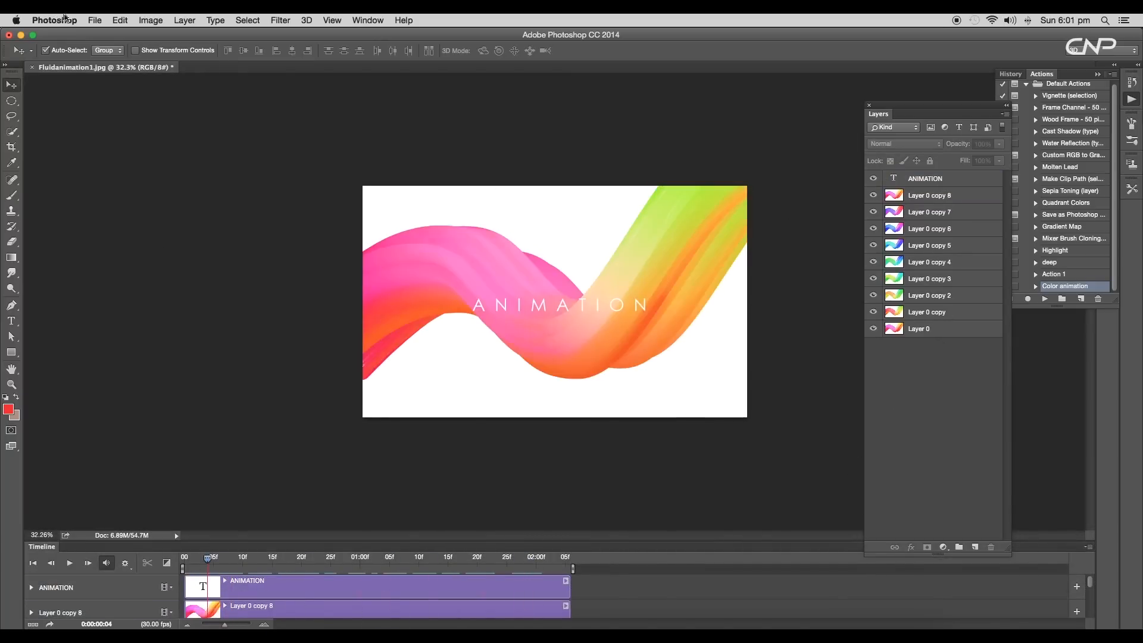
left_click(94, 21)
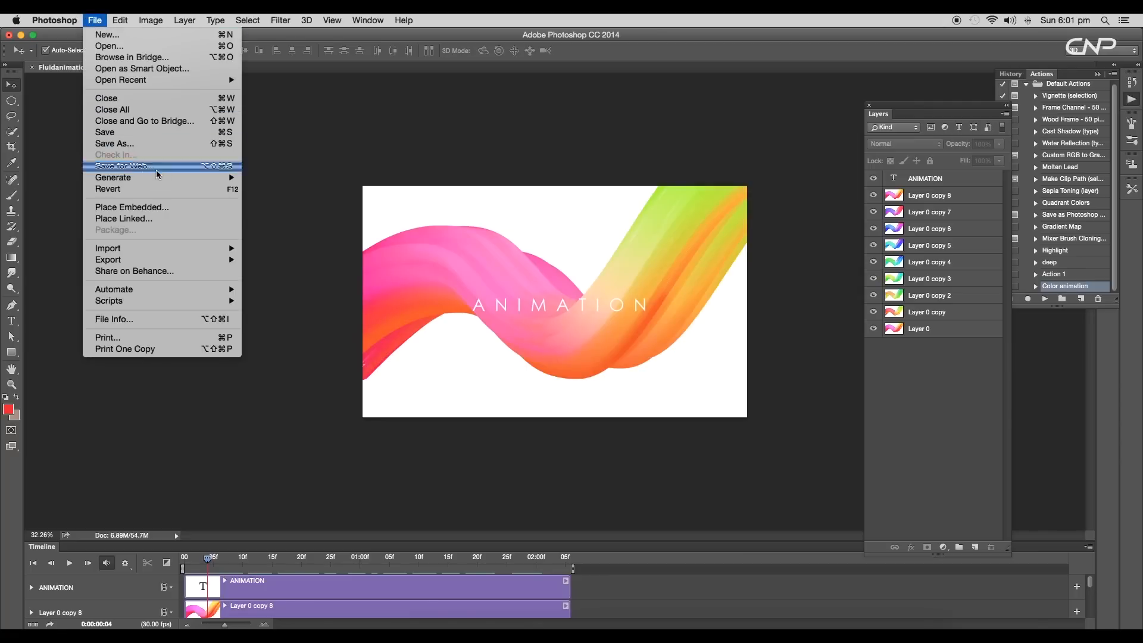
In Save for Web, set the GIF's Looping Options to Other with a loop count of 6.
left_click(131, 166)
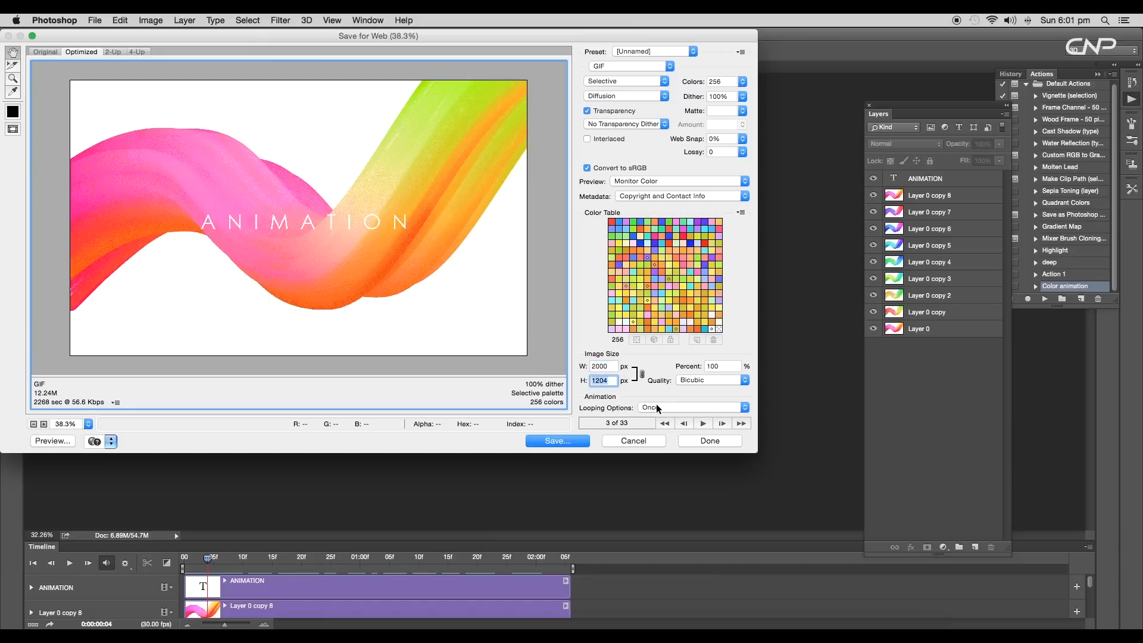
left_click(688, 408)
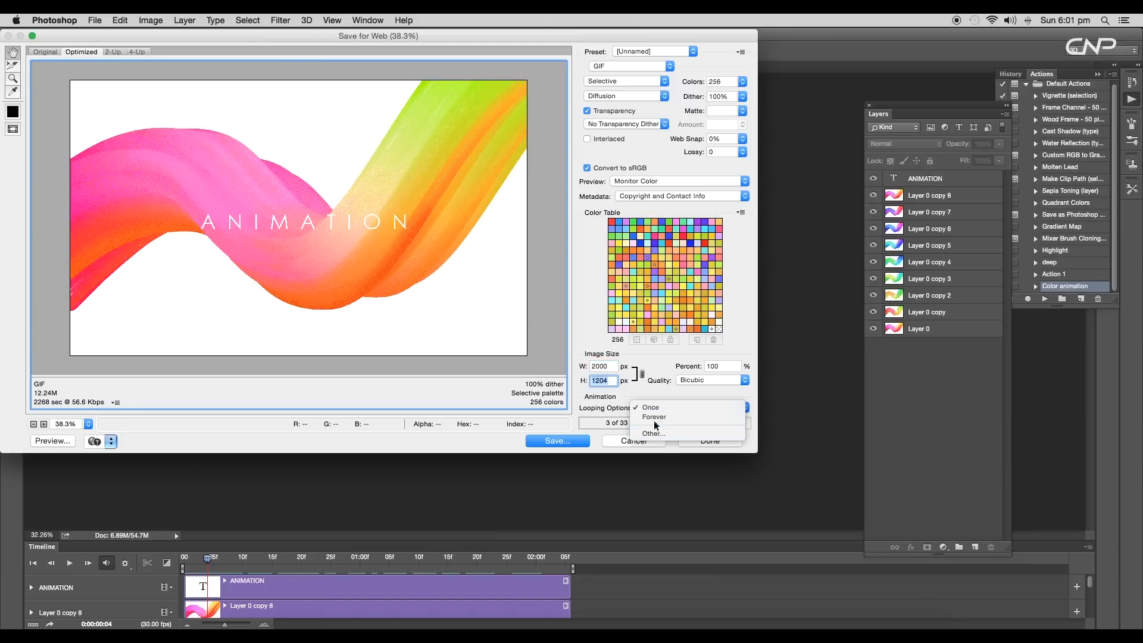
mouse_move(650, 408)
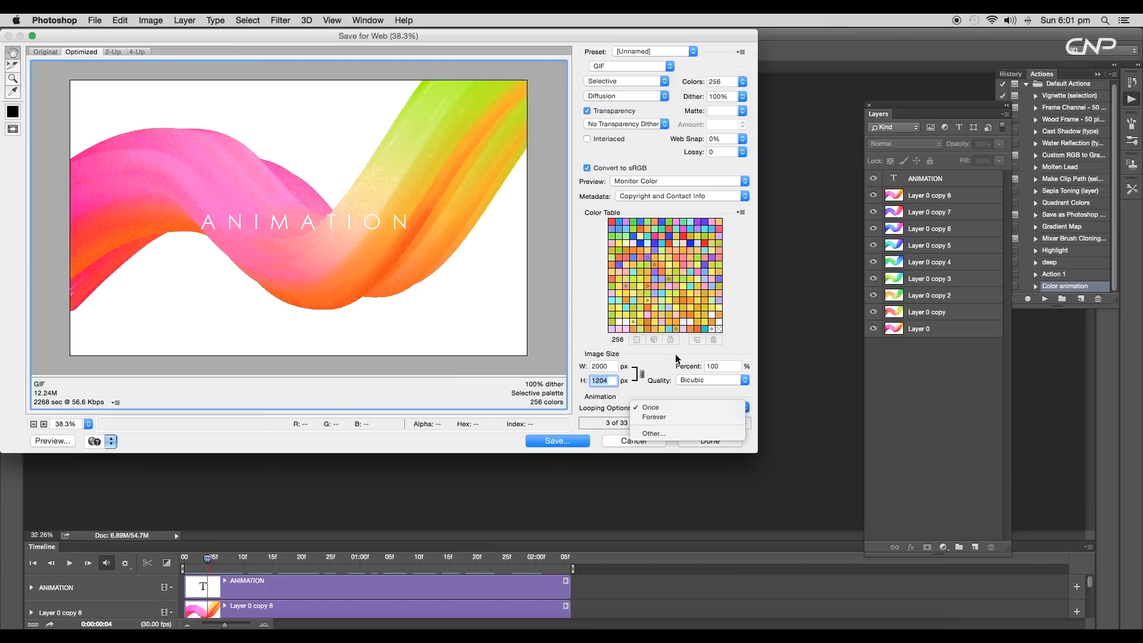
left_click(649, 407)
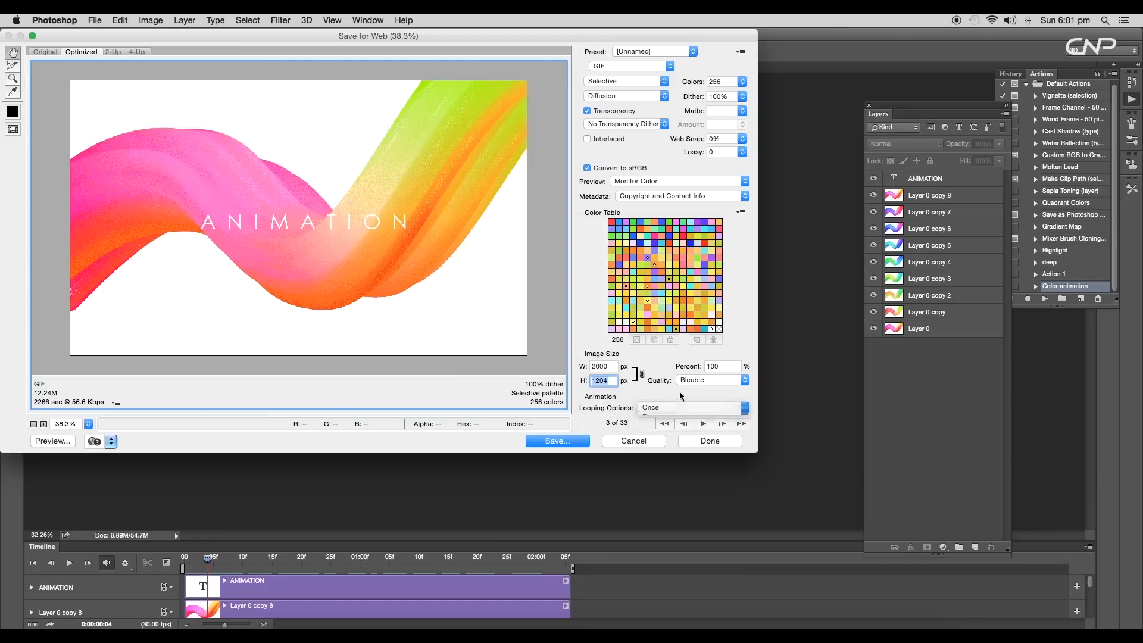
left_click(690, 407)
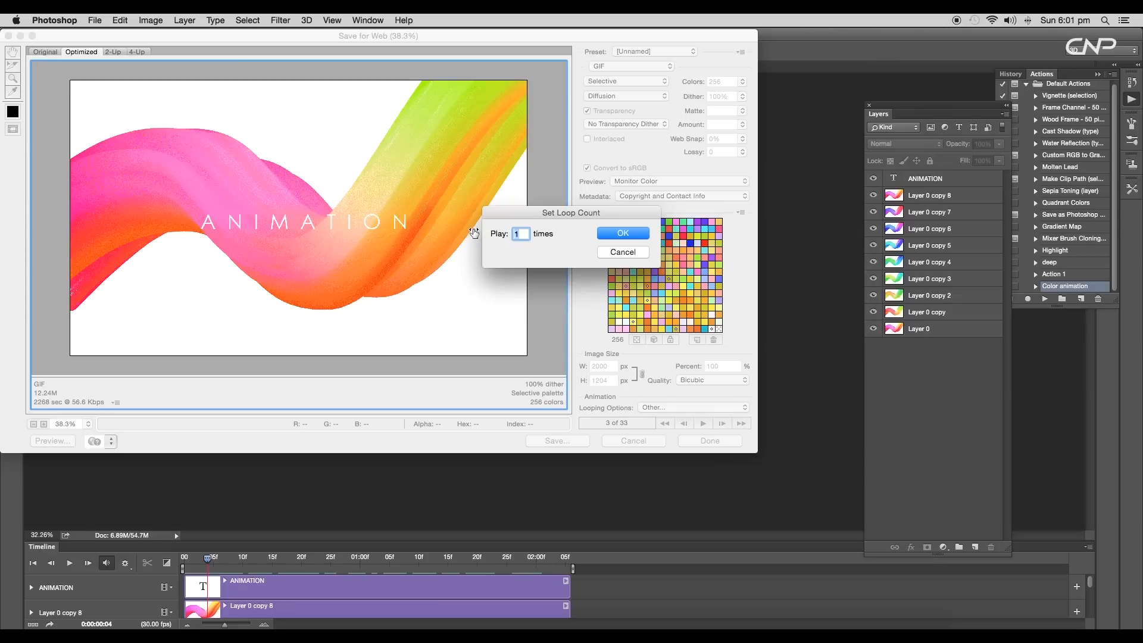
left_click(520, 233)
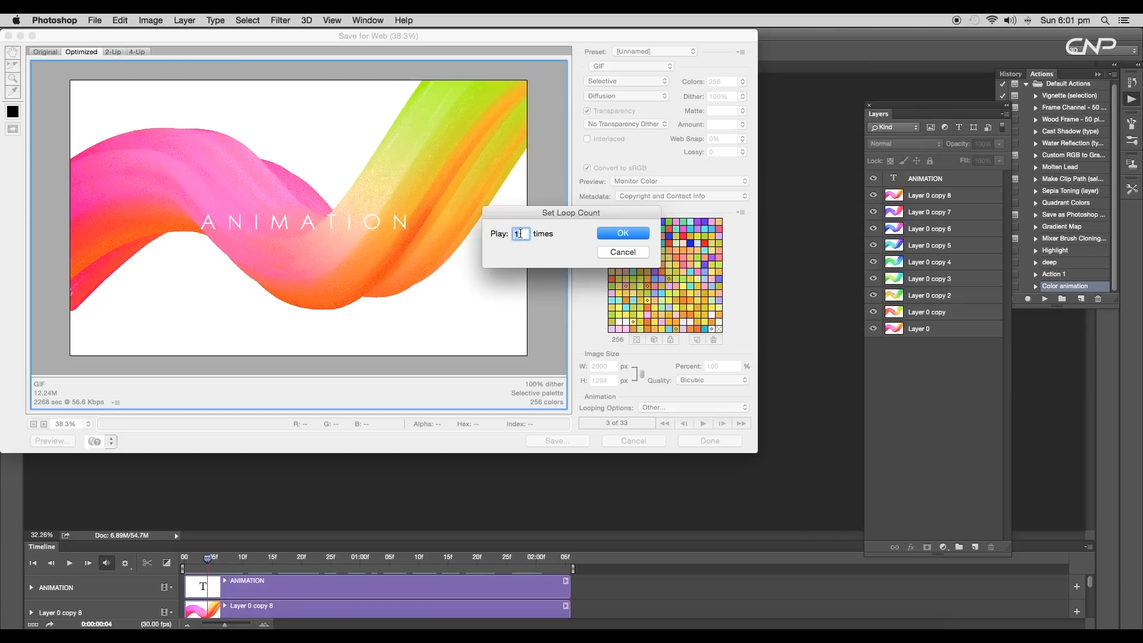
type("6")
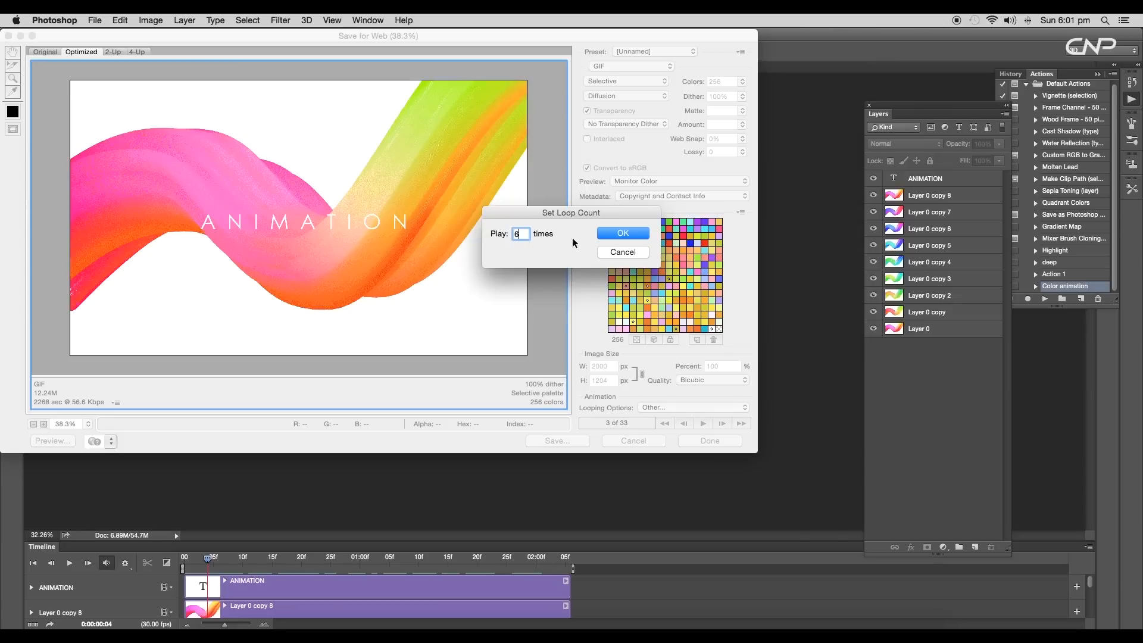
left_click(622, 232)
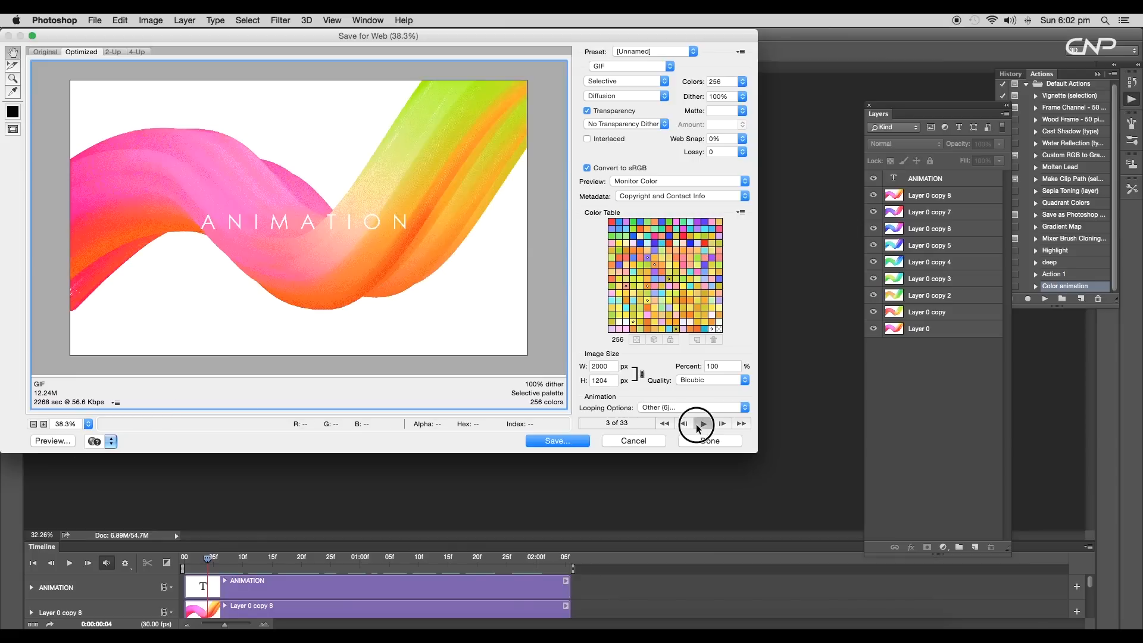
Preview the looping GIF and save it as Animation Test.gif in the Fluid folder.
left_click(702, 422)
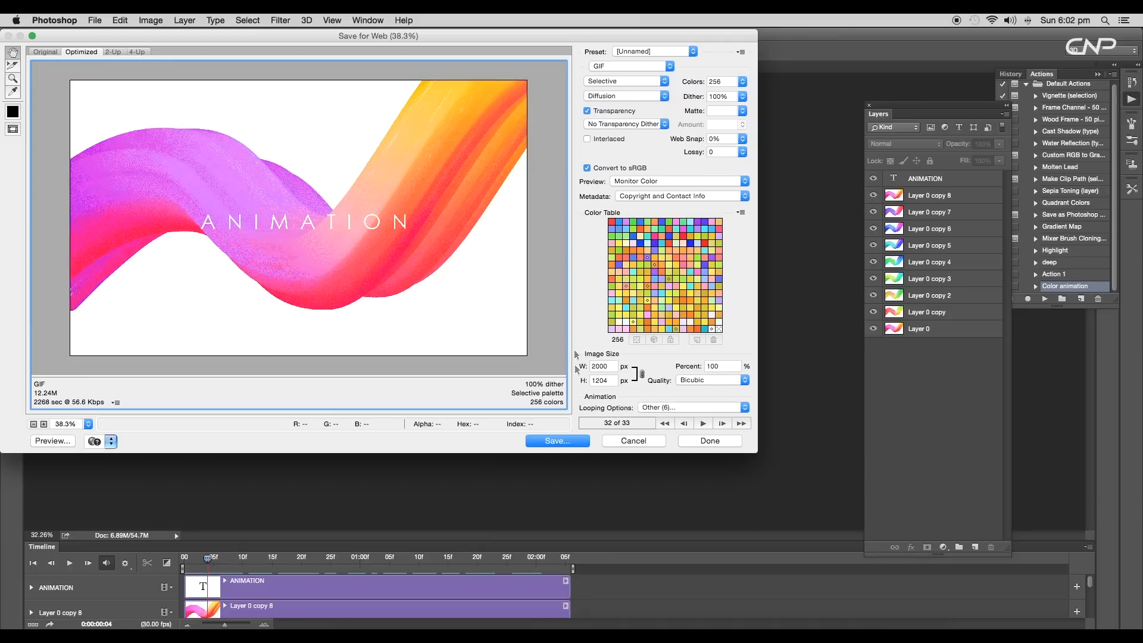
left_click(556, 441)
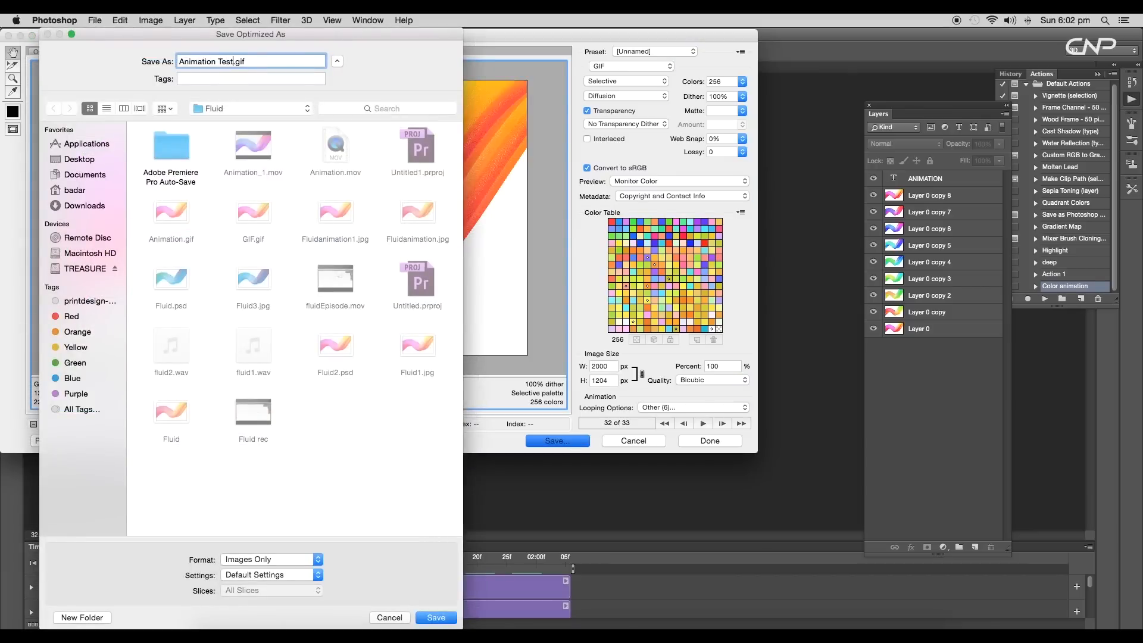
left_click(388, 618)
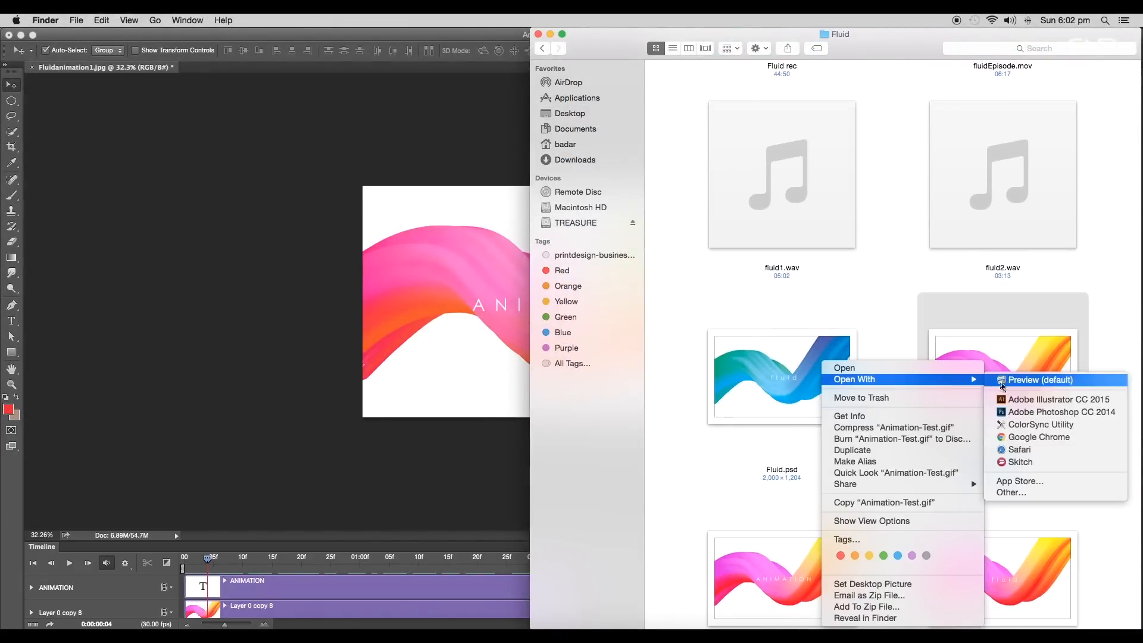
Open Animation-Test.gif from Finder in Preview to check the exported loop.
left_click(1041, 437)
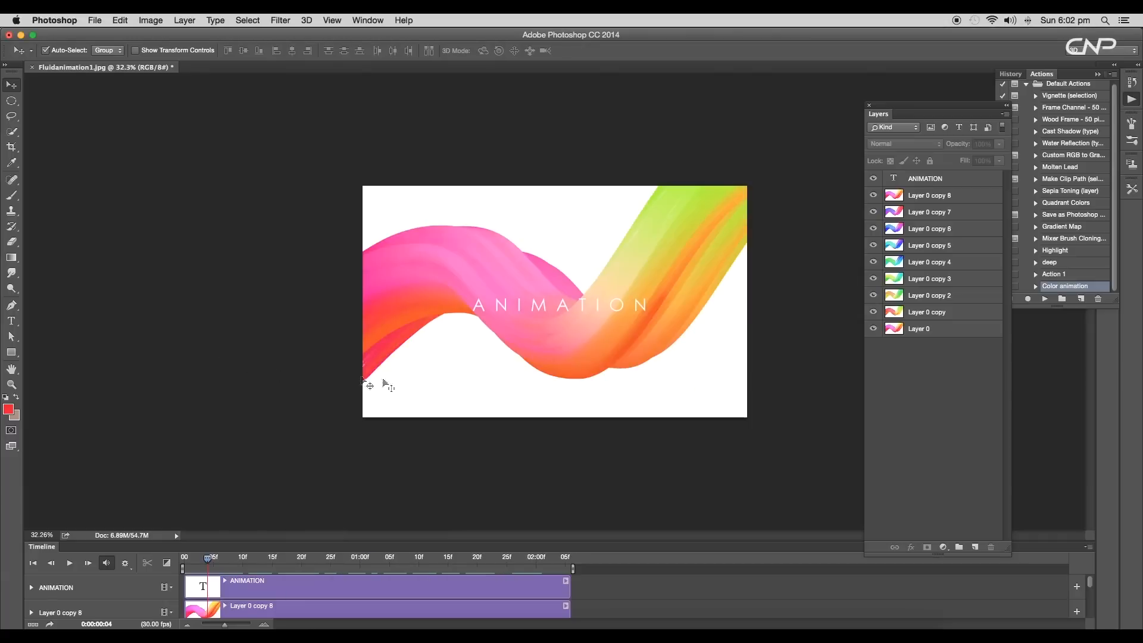
mouse_move(60, 575)
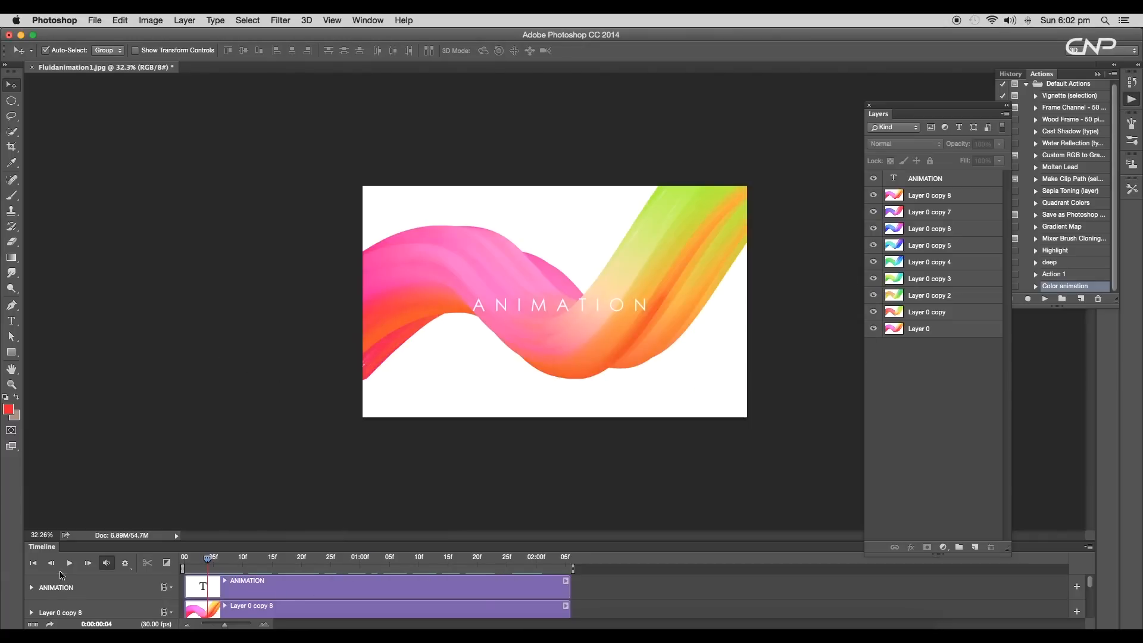